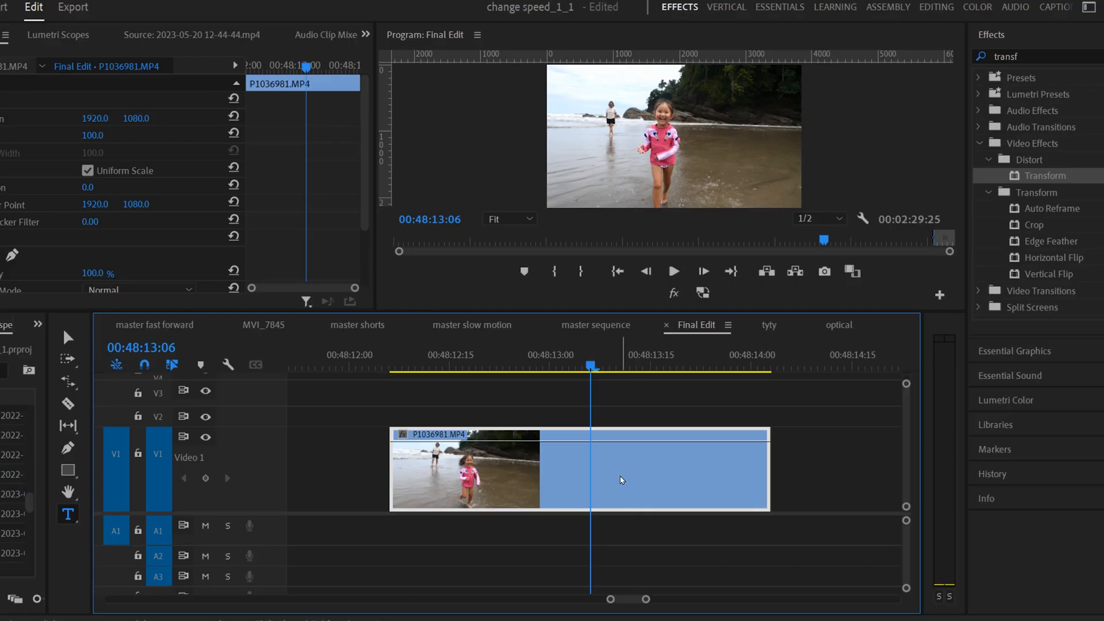
# Open the Clip Speed / Duration dialog for the beach clip via Ctrl+R, showing 100% and 4:26
pyautogui.rightClick(621, 480)
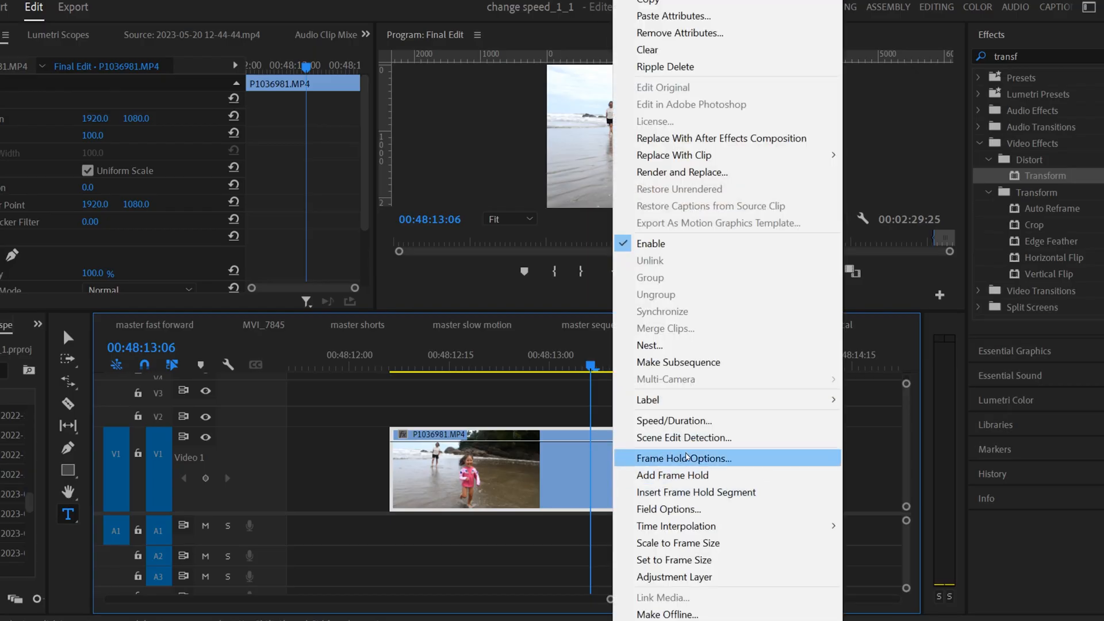
pyautogui.click(674, 421)
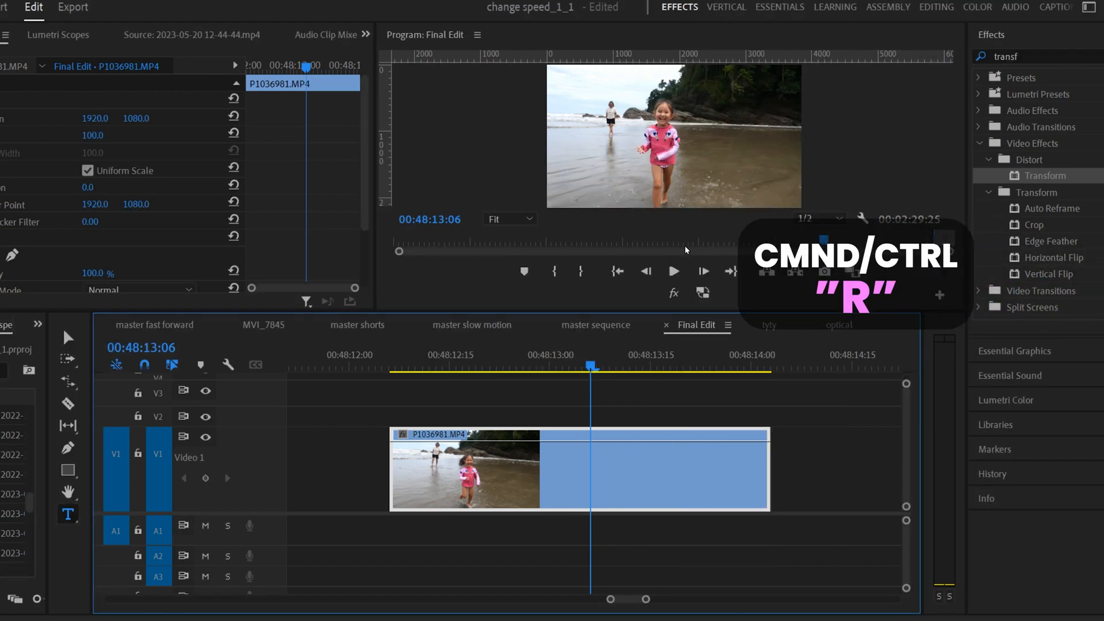
pyautogui.press('Ctrl+R')
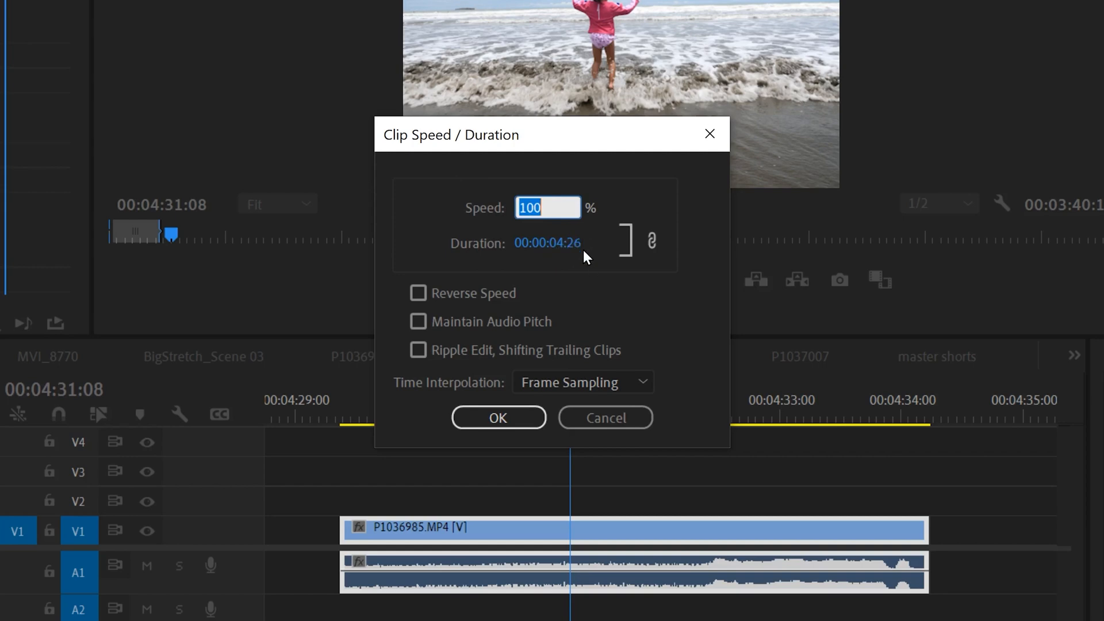
pyautogui.moveTo(524, 247)
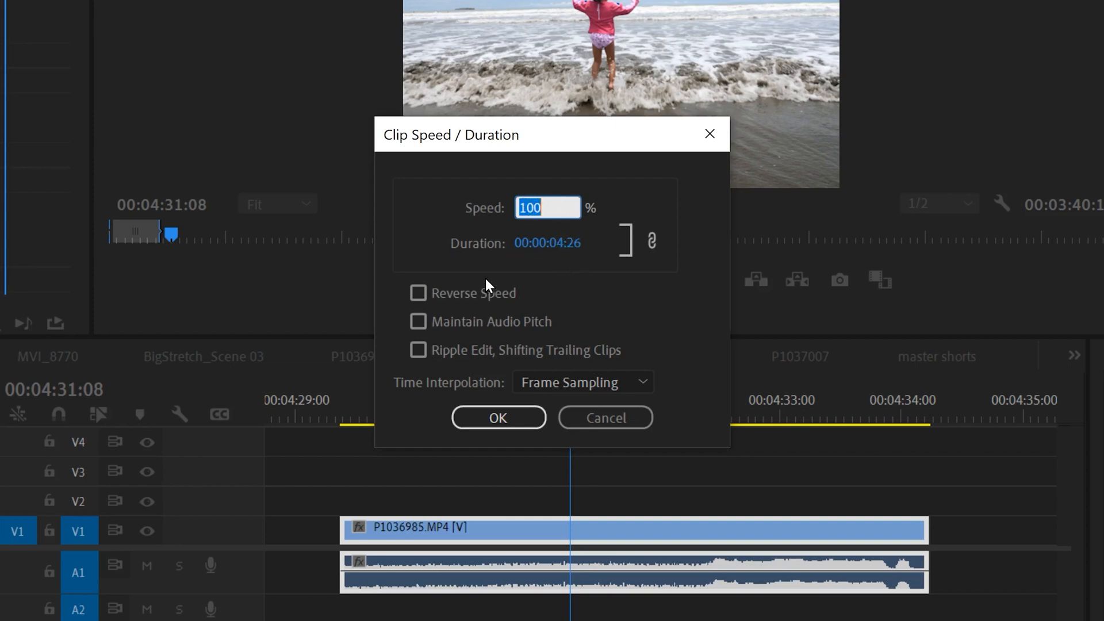
pyautogui.moveTo(600, 283)
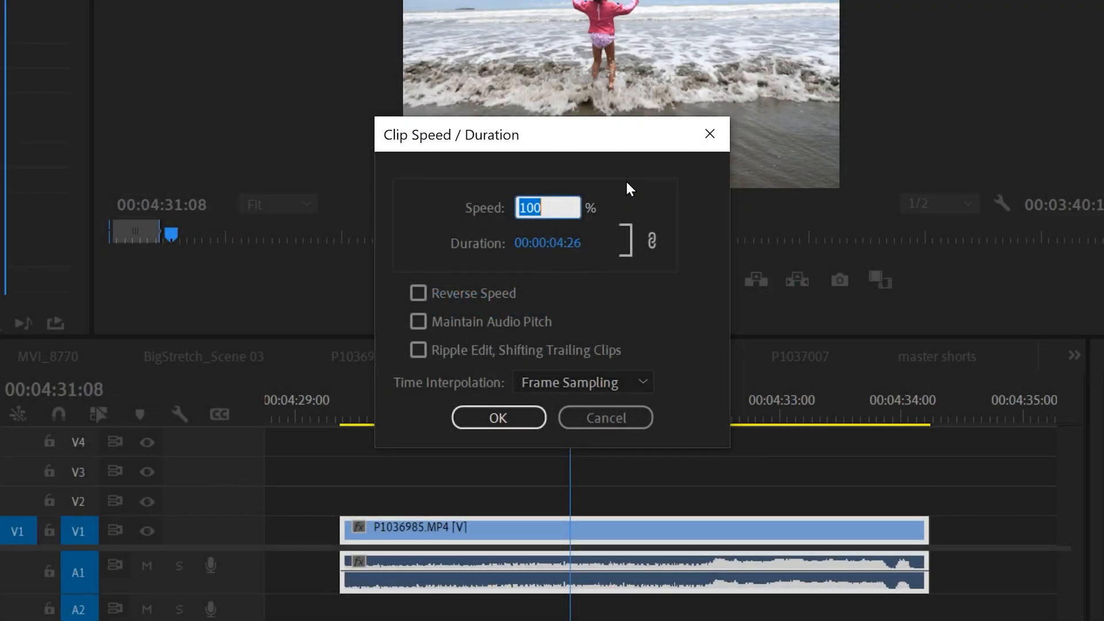
# Enter 200% speed so the clip's duration halves to 00:00:02:13
pyautogui.write('200')
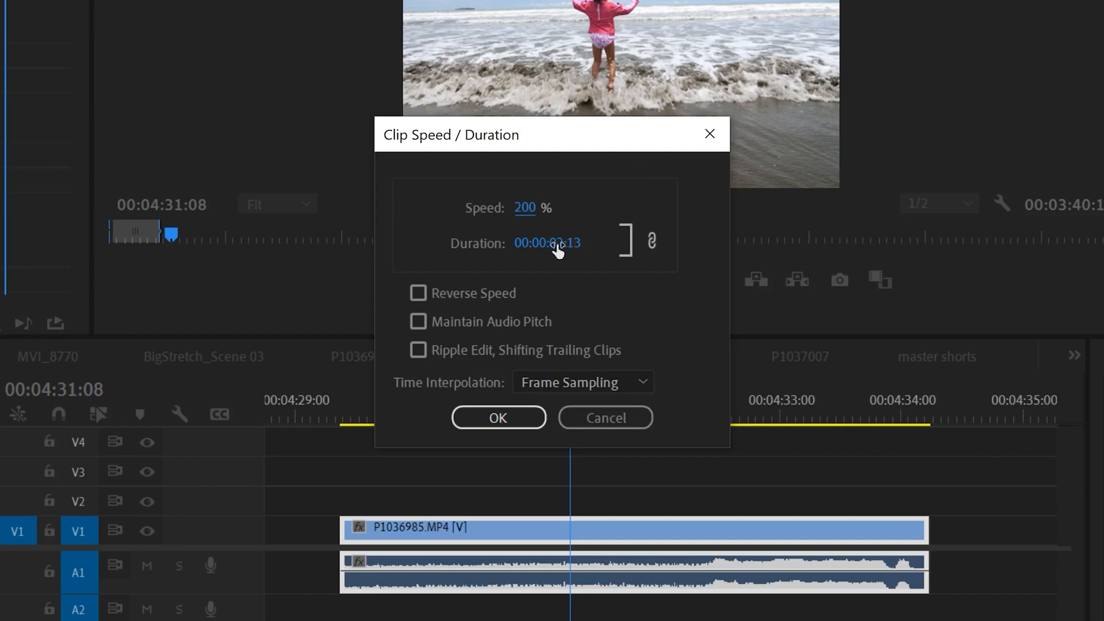
pyautogui.moveTo(558, 242)
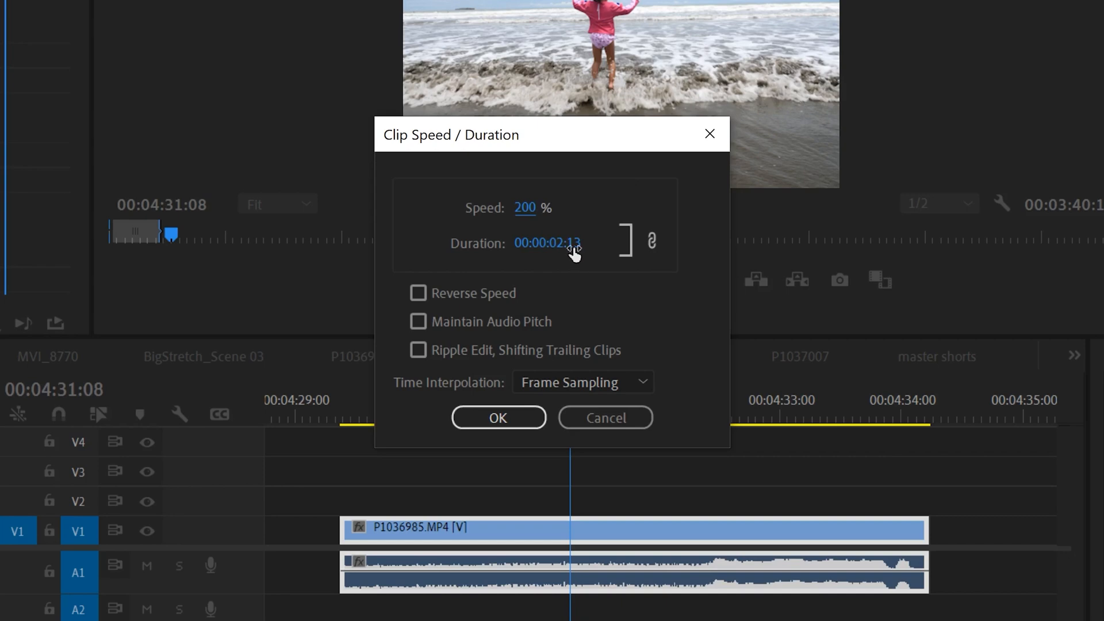
pyautogui.moveTo(559, 249)
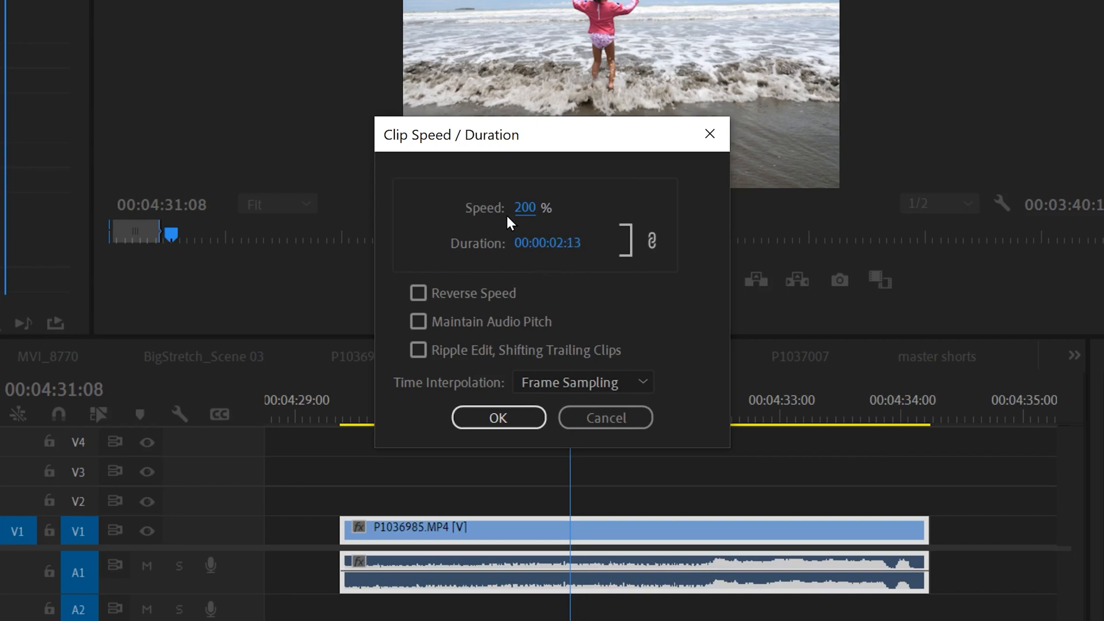
pyautogui.moveTo(474, 250)
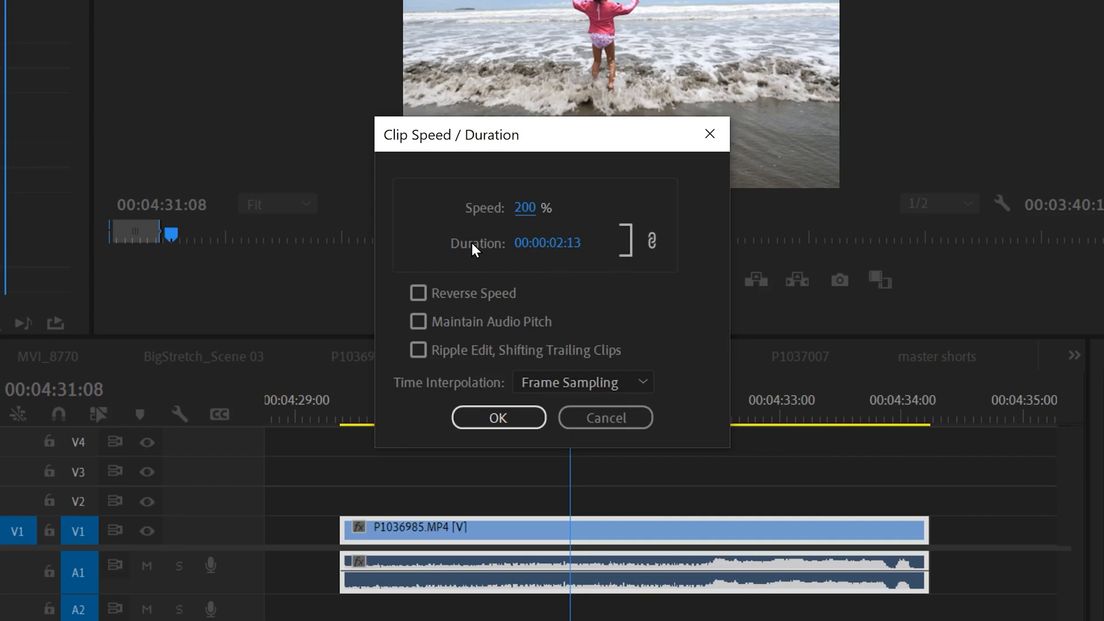
pyautogui.moveTo(733, 570)
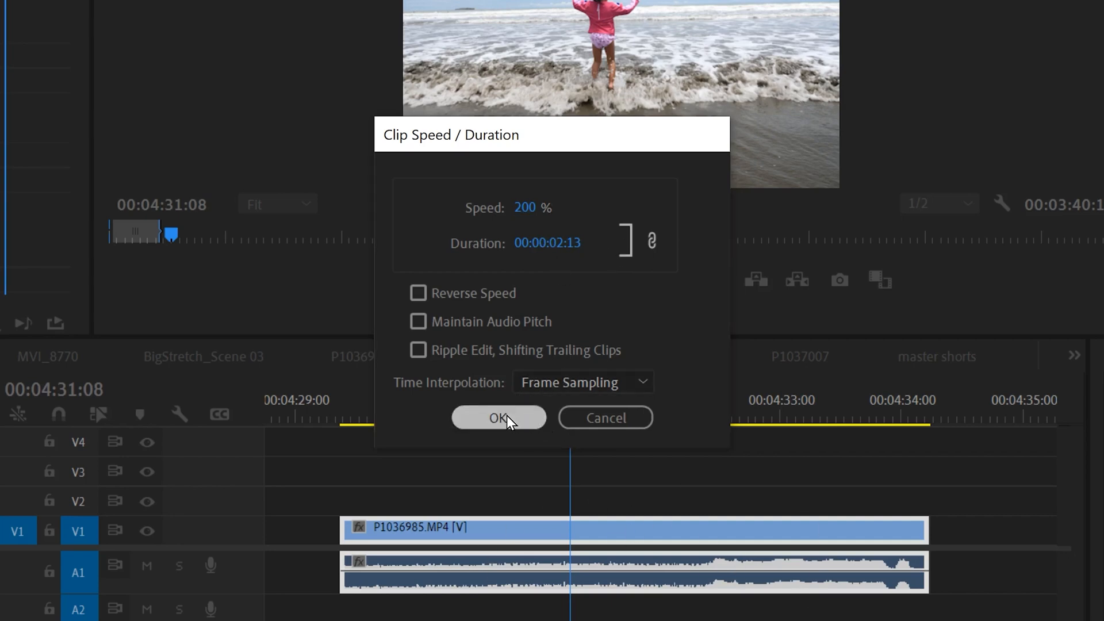
# Confirm 200%, then set the clip's duration to 00:00:03:00 giving 162.22% speed
pyautogui.click(498, 417)
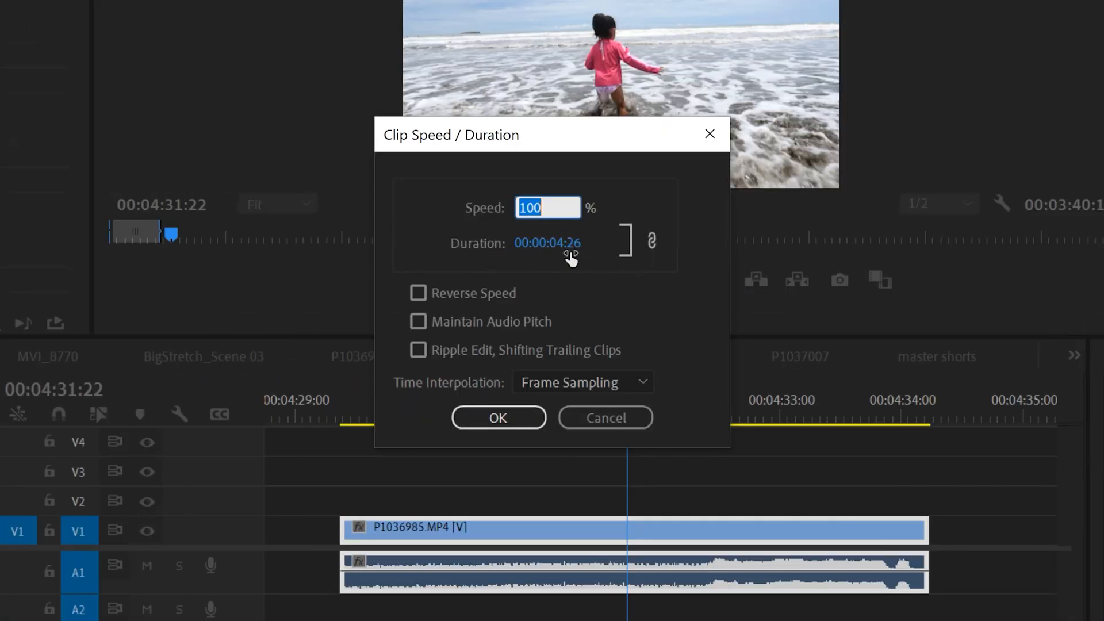
pyautogui.click(545, 243)
pyautogui.write('3')
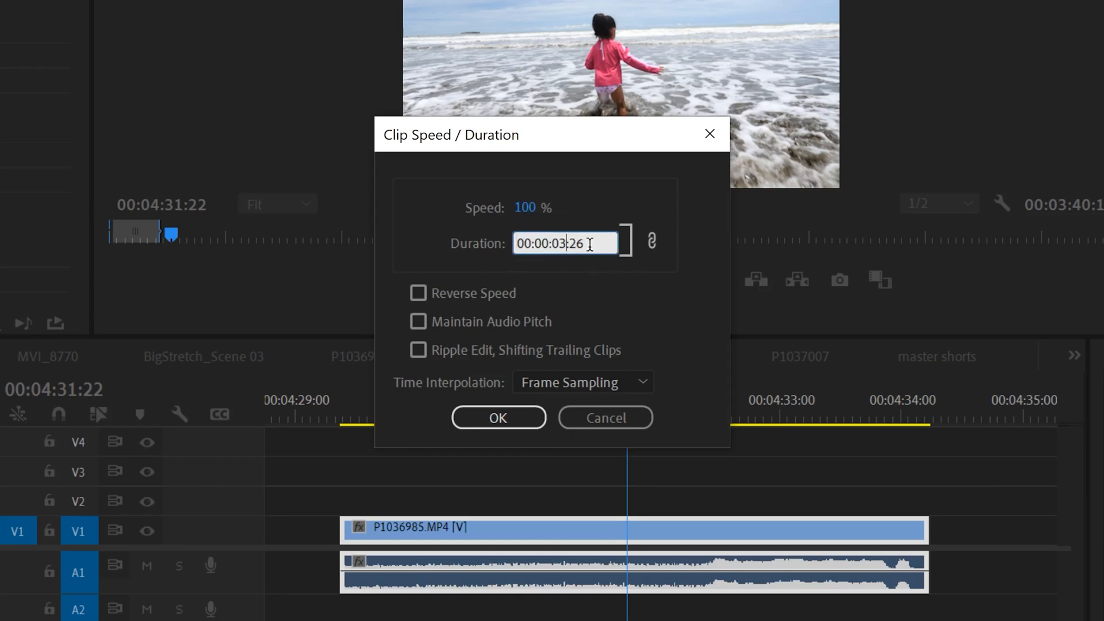
pyautogui.write('00:00:03:00')
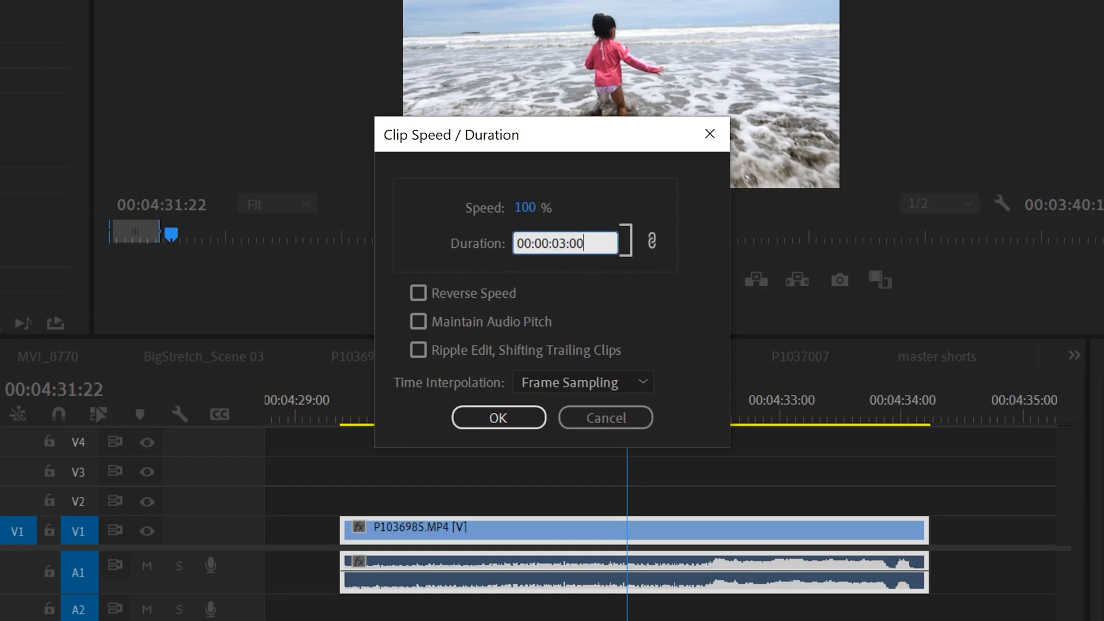
pyautogui.moveTo(674, 175)
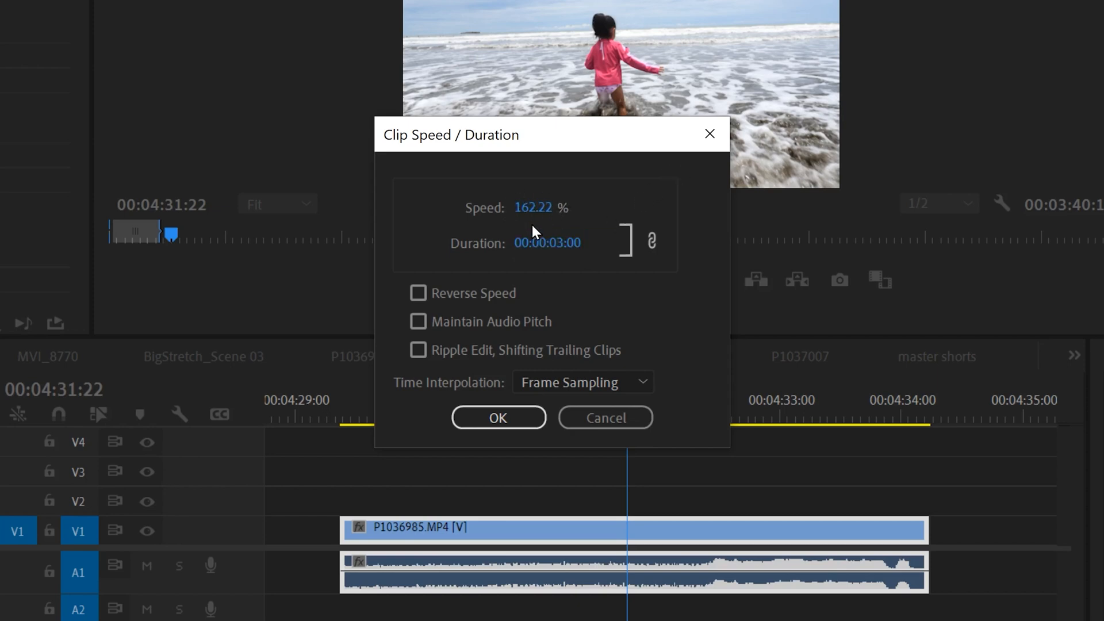
pyautogui.moveTo(557, 208)
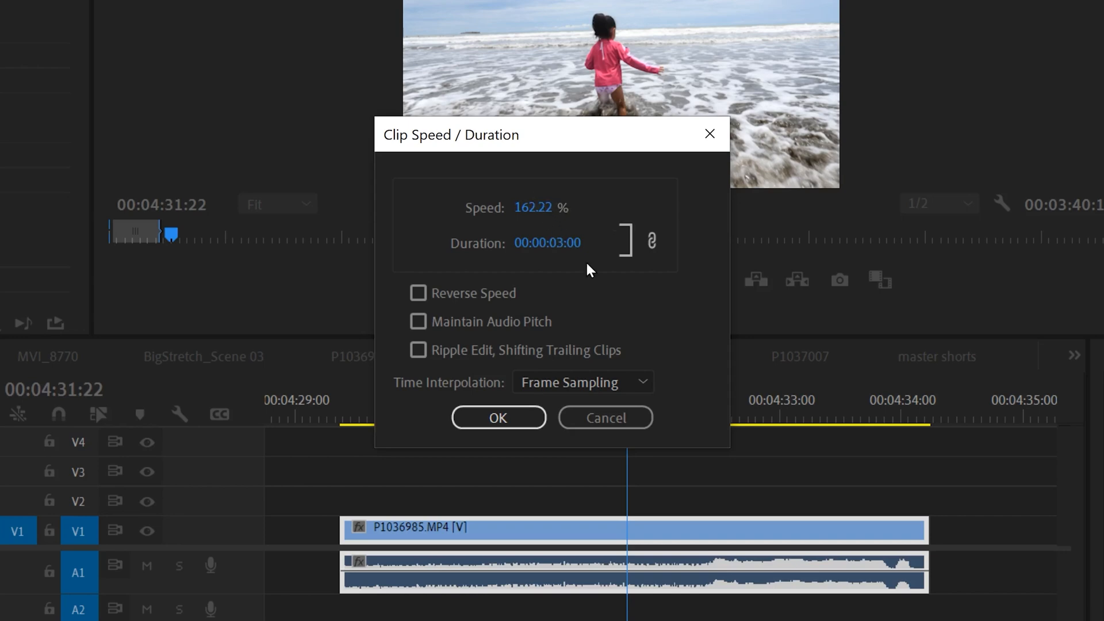
pyautogui.click(500, 418)
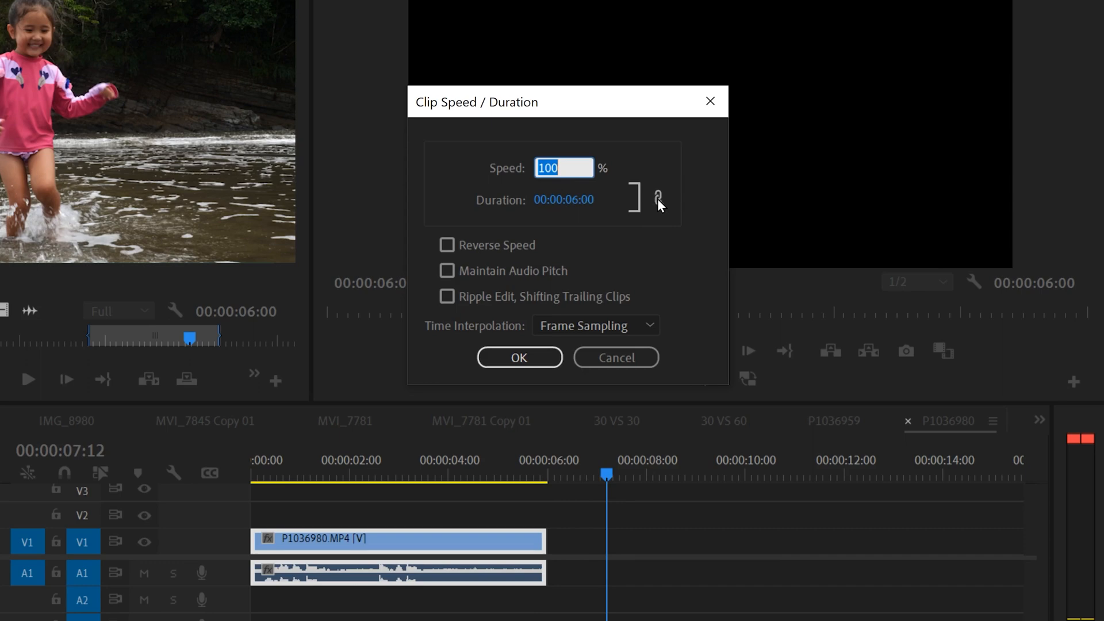
# Slow clip P1036980 to 50% with its six-second length unchanged and play it back
pyautogui.write('5')
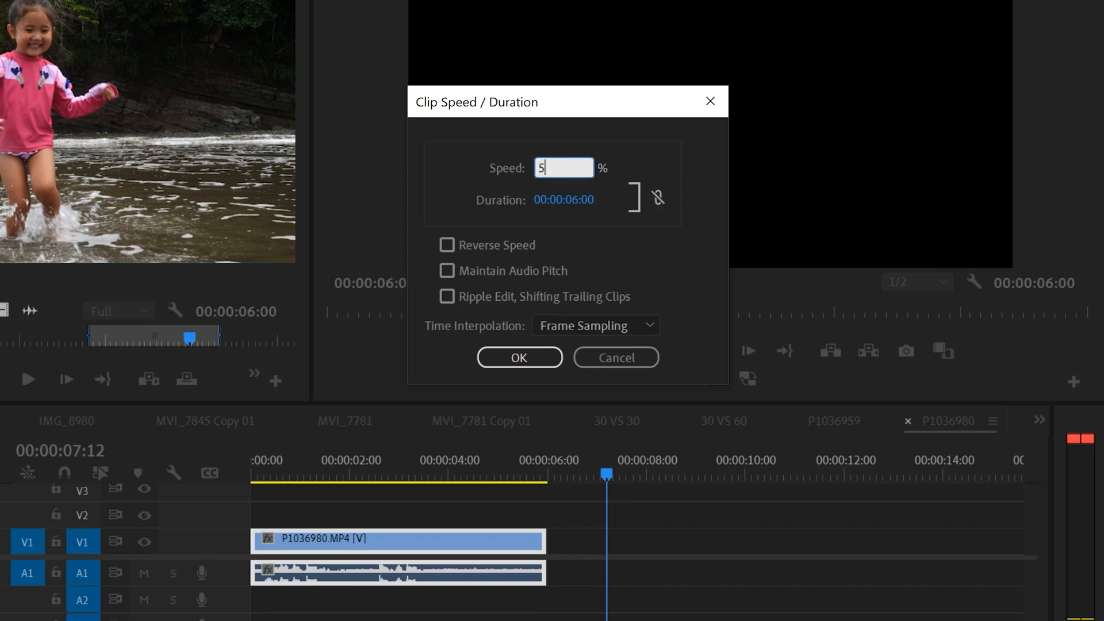
pyautogui.write('0')
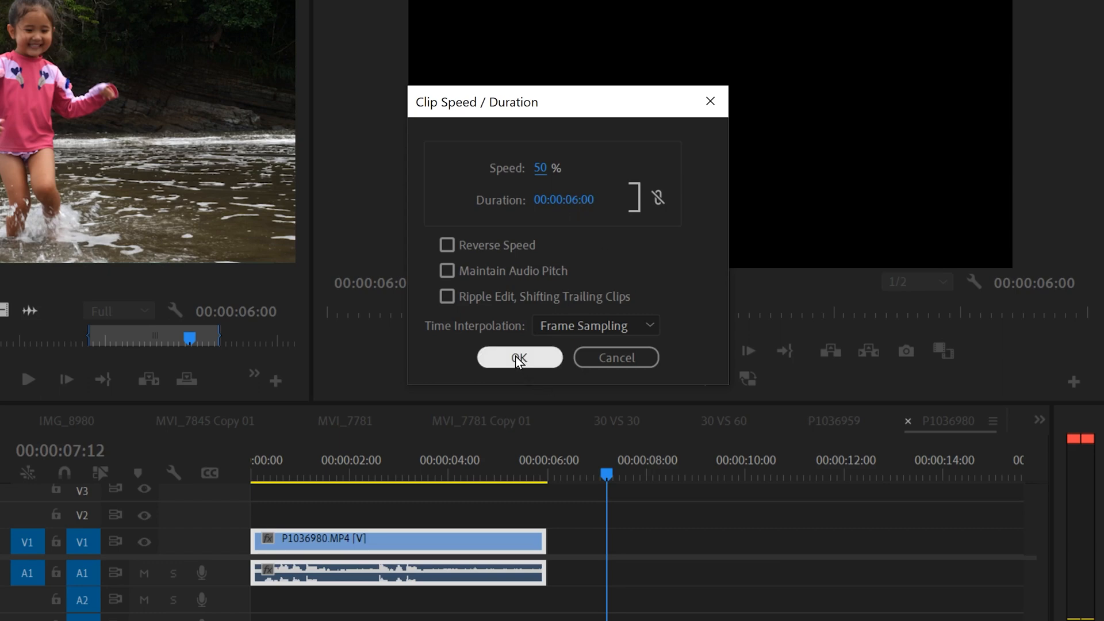
pyautogui.click(519, 356)
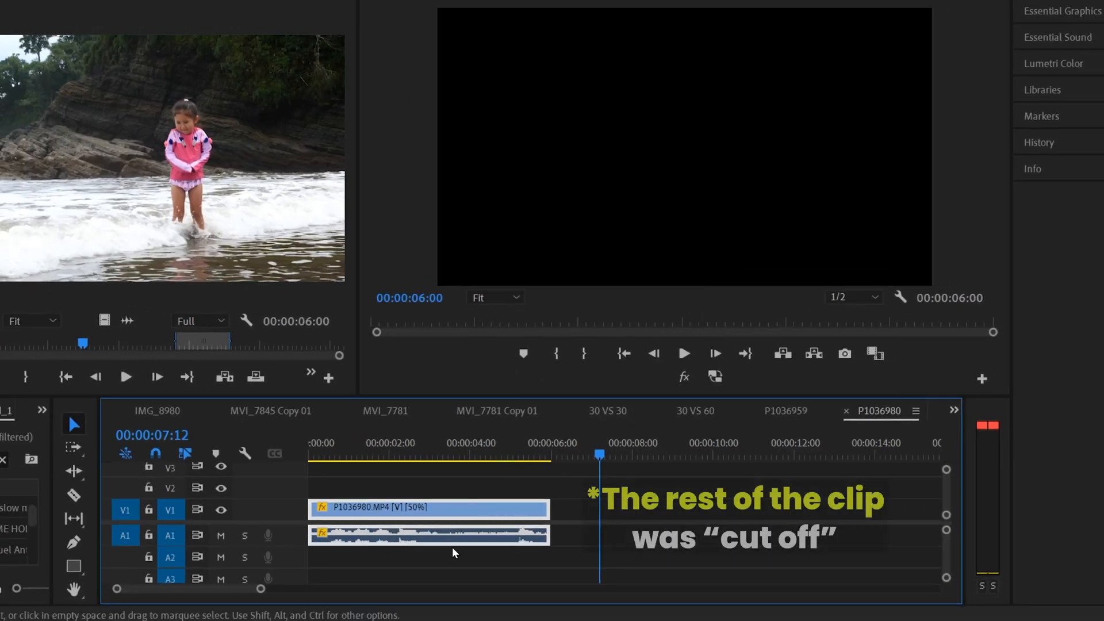
pyautogui.click(683, 354)
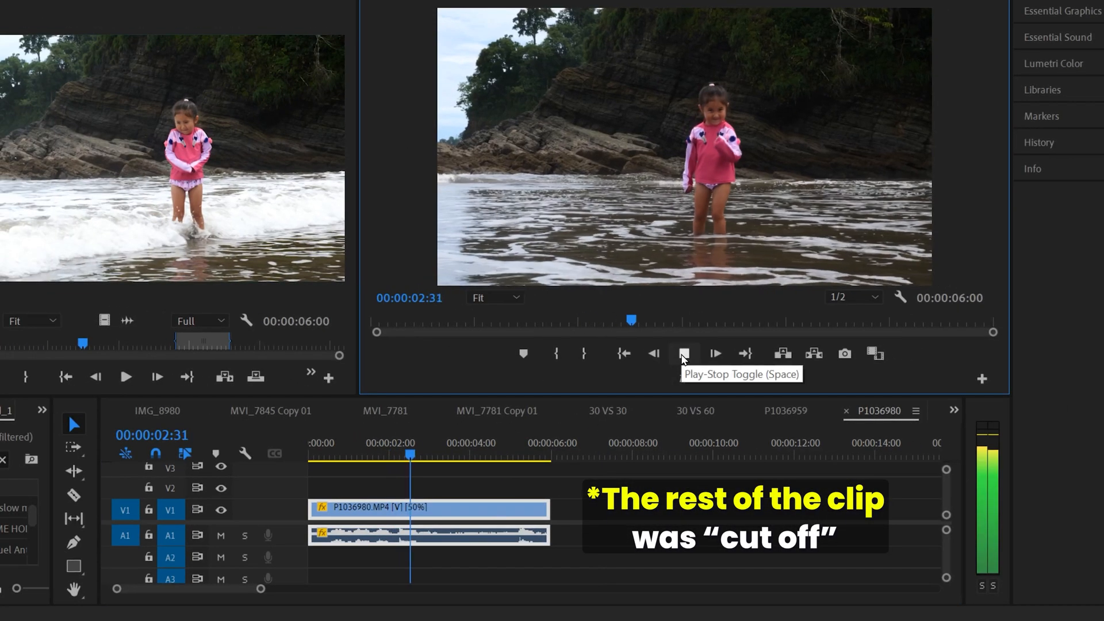
pyautogui.click(683, 355)
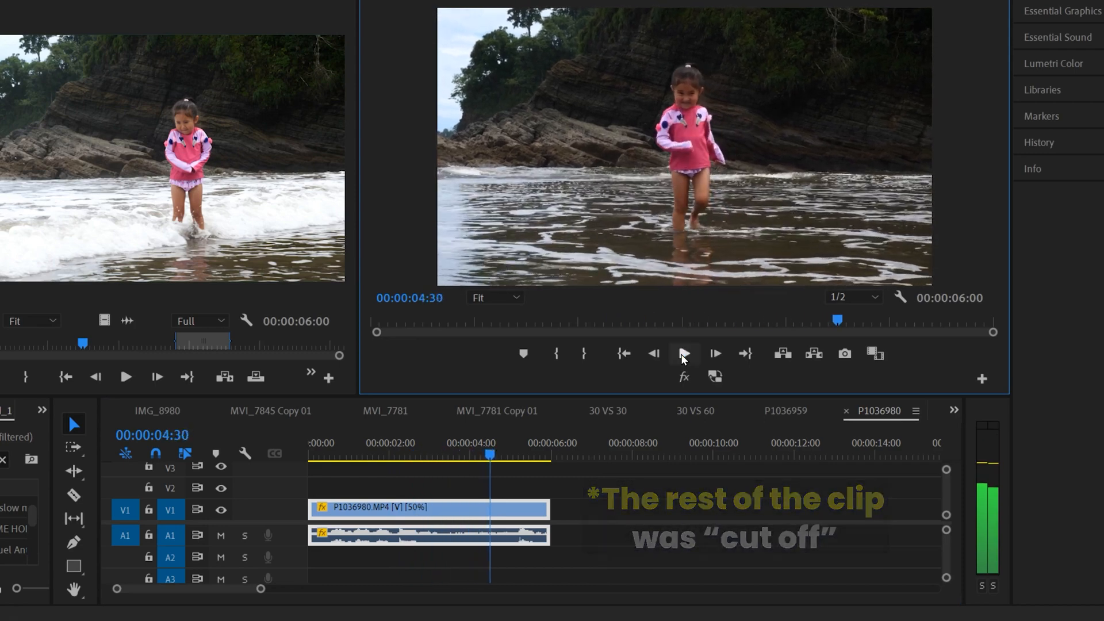
# Enable Reverse Speed so the clip plays backwards at 50% over twelve seconds, keeping audio pitch
pyautogui.click(429, 508)
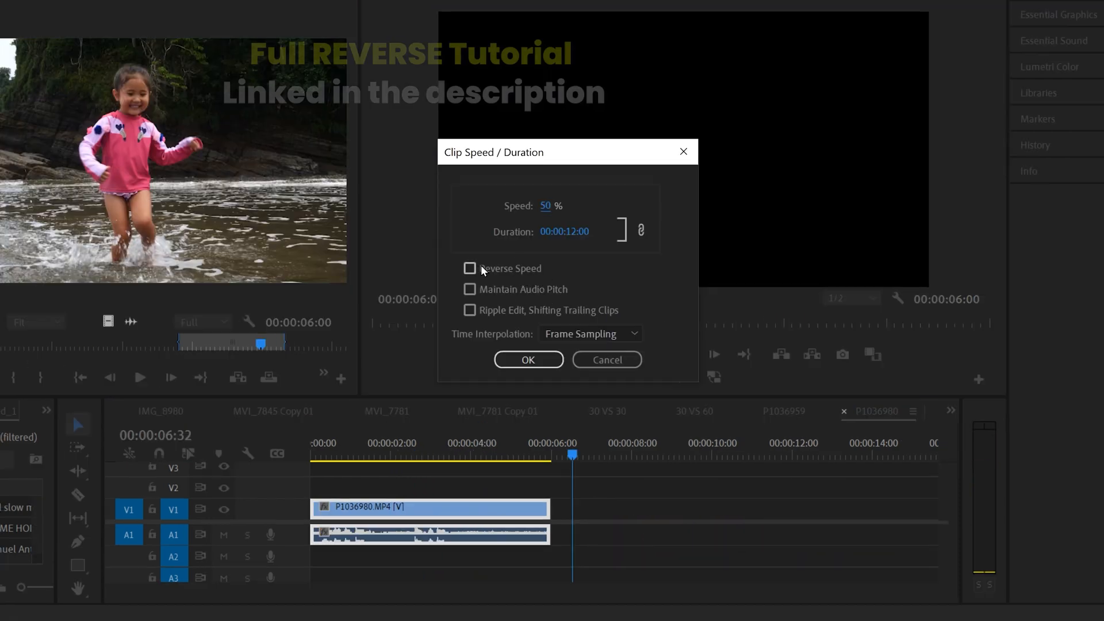
pyautogui.click(528, 359)
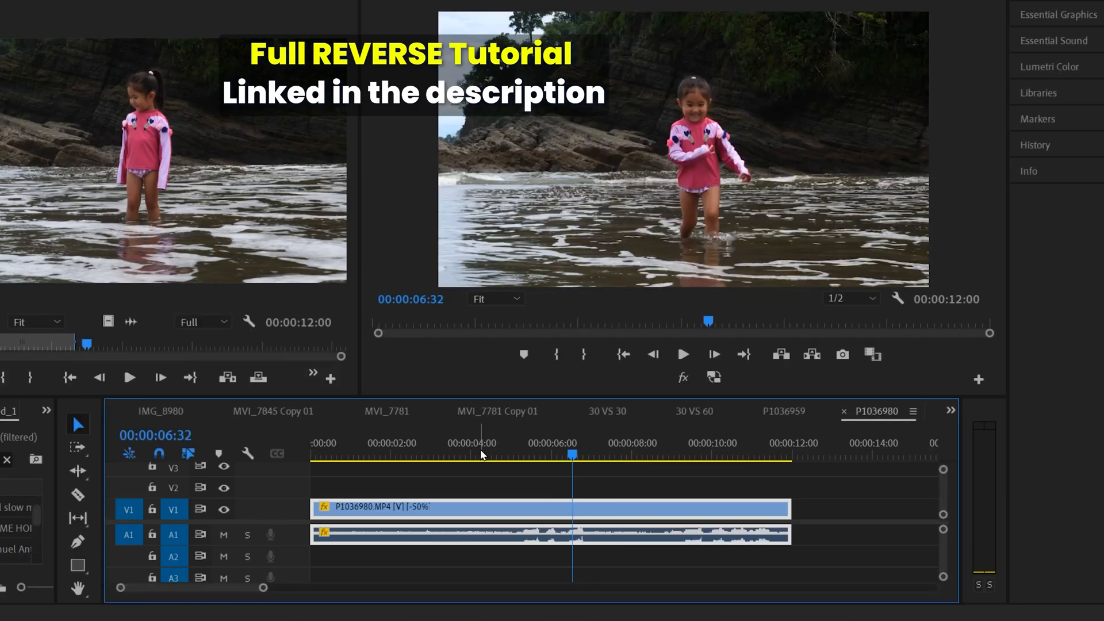
pyautogui.click(683, 354)
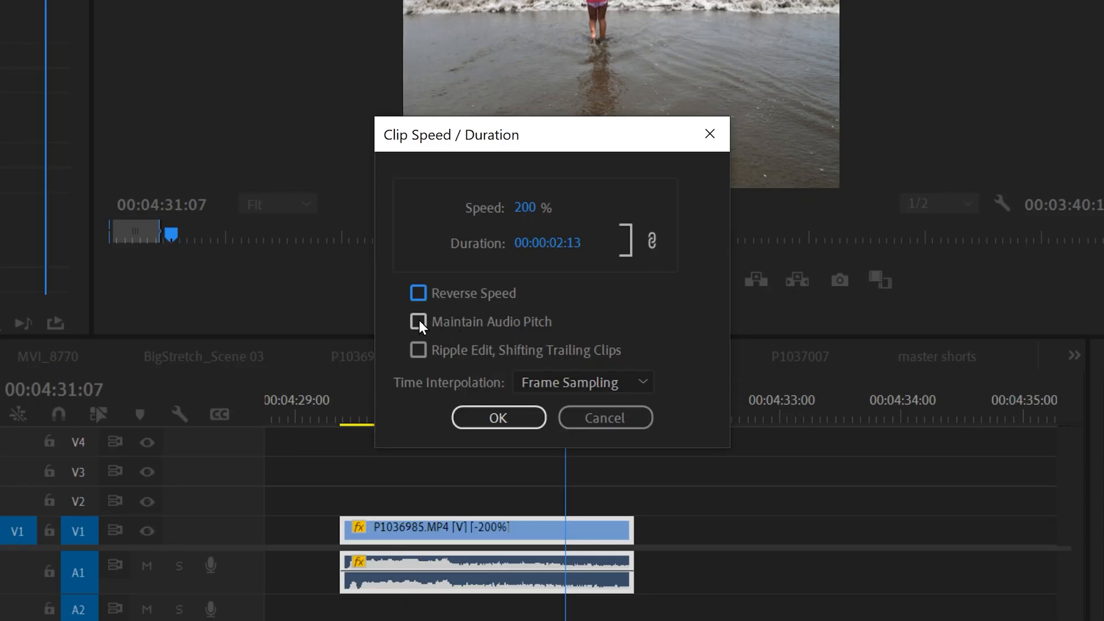
pyautogui.click(499, 417)
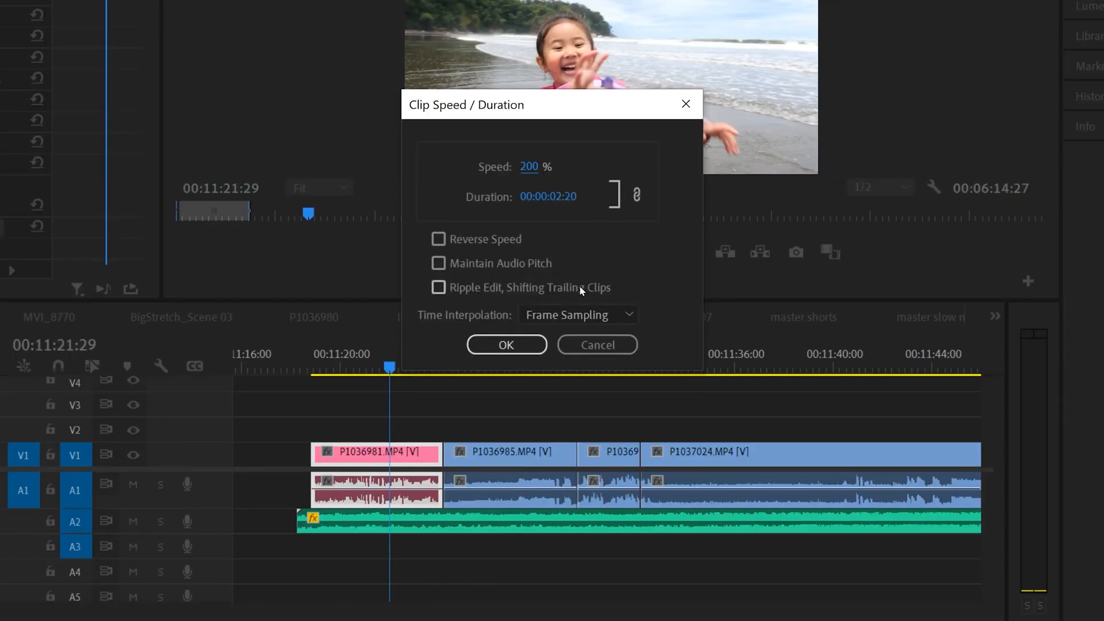
pyautogui.moveTo(428, 445)
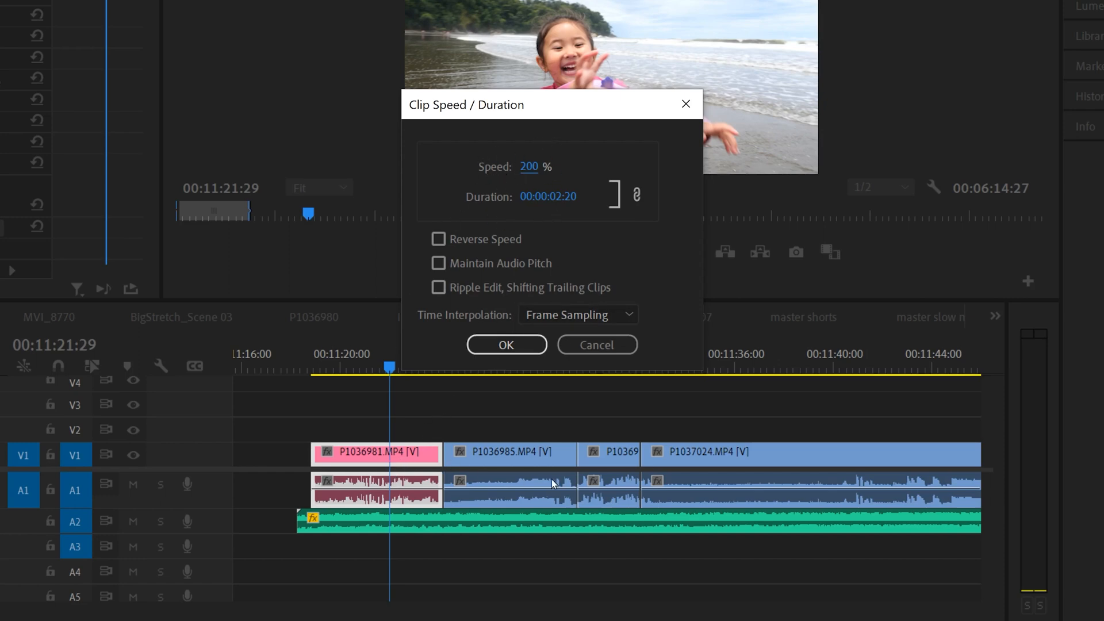
pyautogui.moveTo(501, 431)
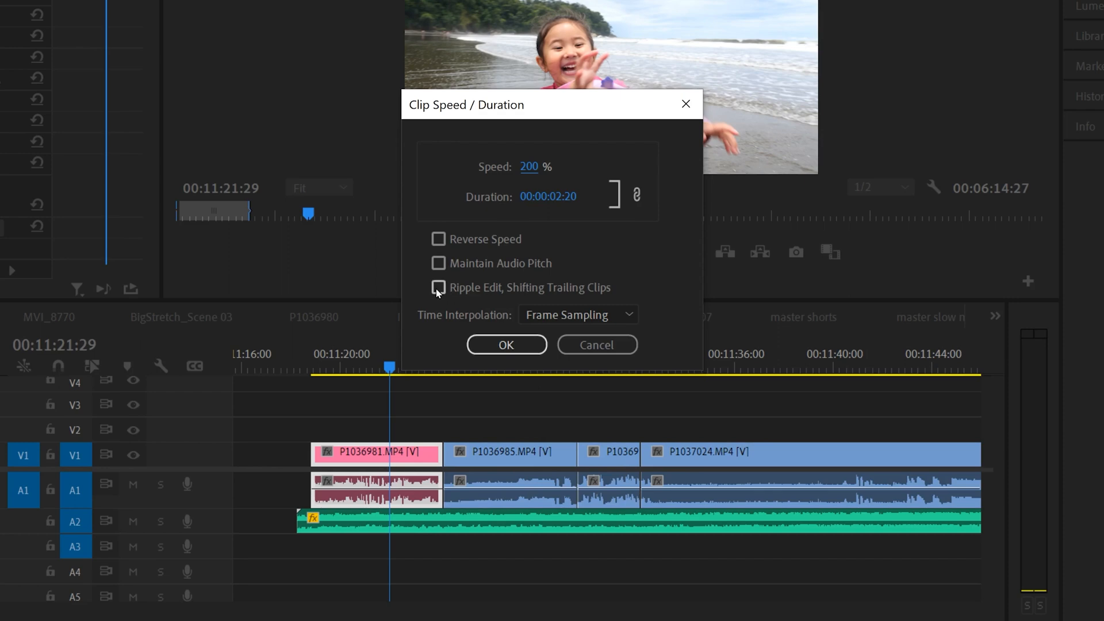
# Apply 200% speed to clip P1036981 without ripple edit, leaving a gap before P1036985
pyautogui.click(506, 345)
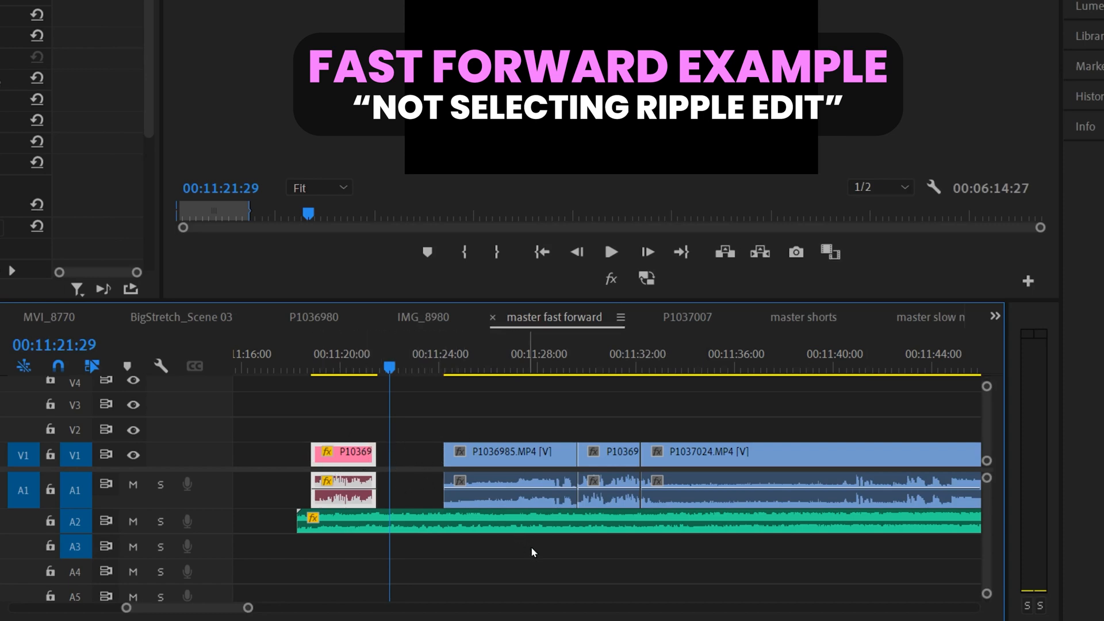
pyautogui.moveTo(427, 444)
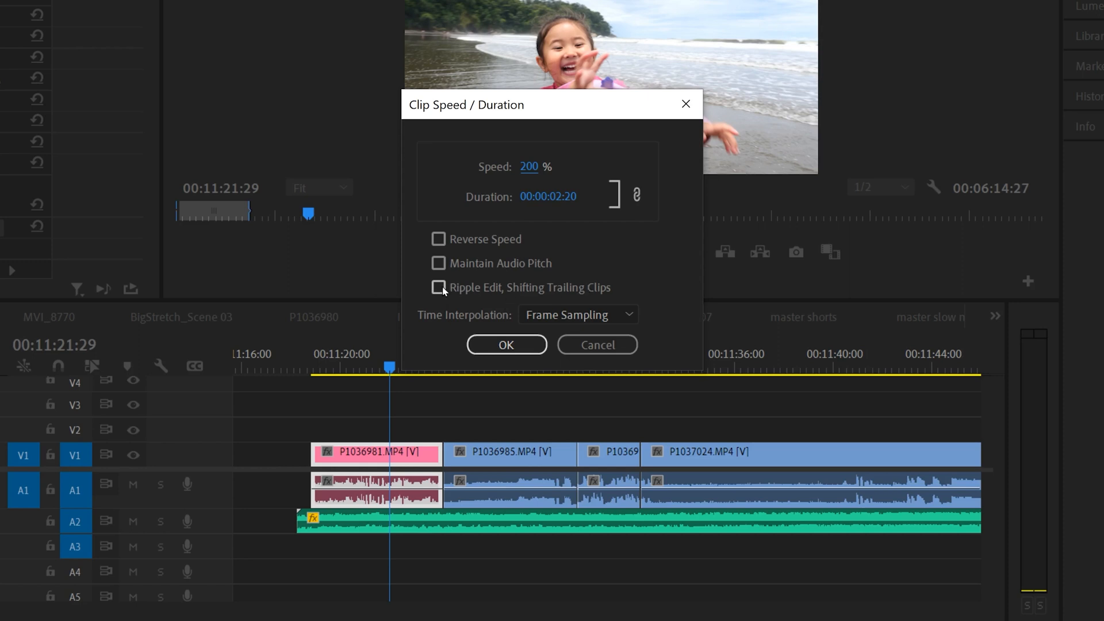
# Apply 200% speed with Ripple Edit, Shifting Trailing Clips so later clips close the gap
pyautogui.click(439, 288)
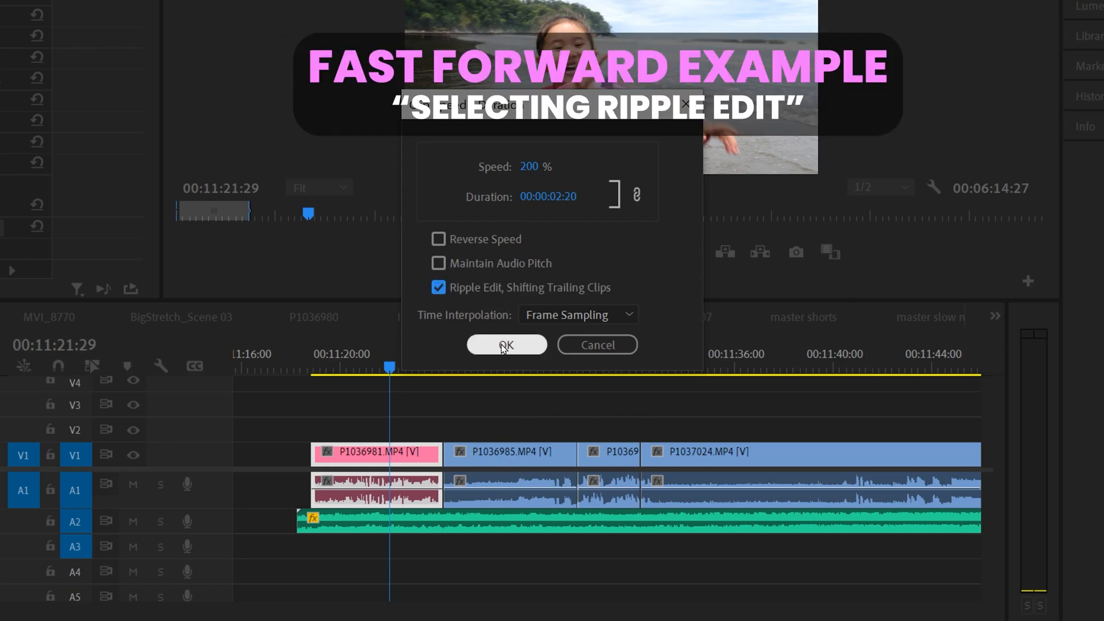
pyautogui.click(506, 345)
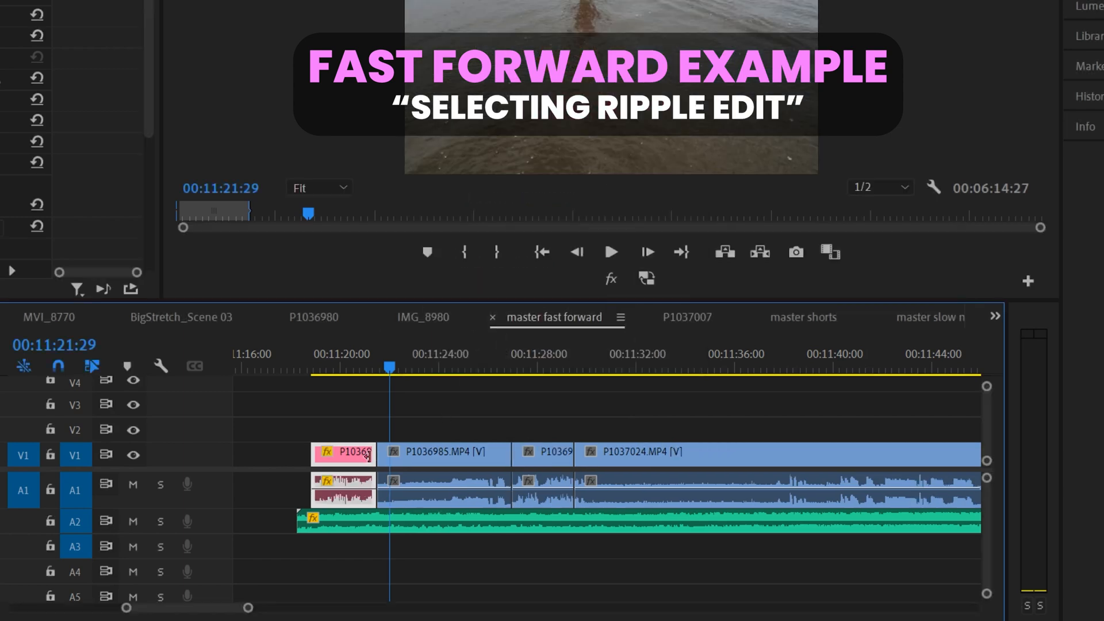
pyautogui.moveTo(345, 467)
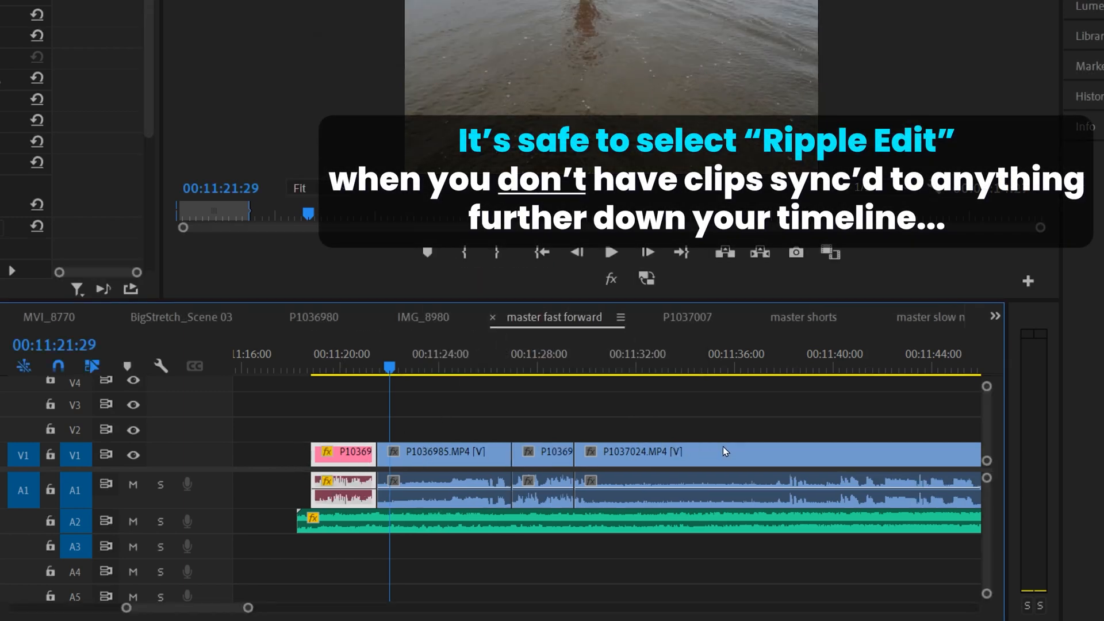
pyautogui.moveTo(439, 458)
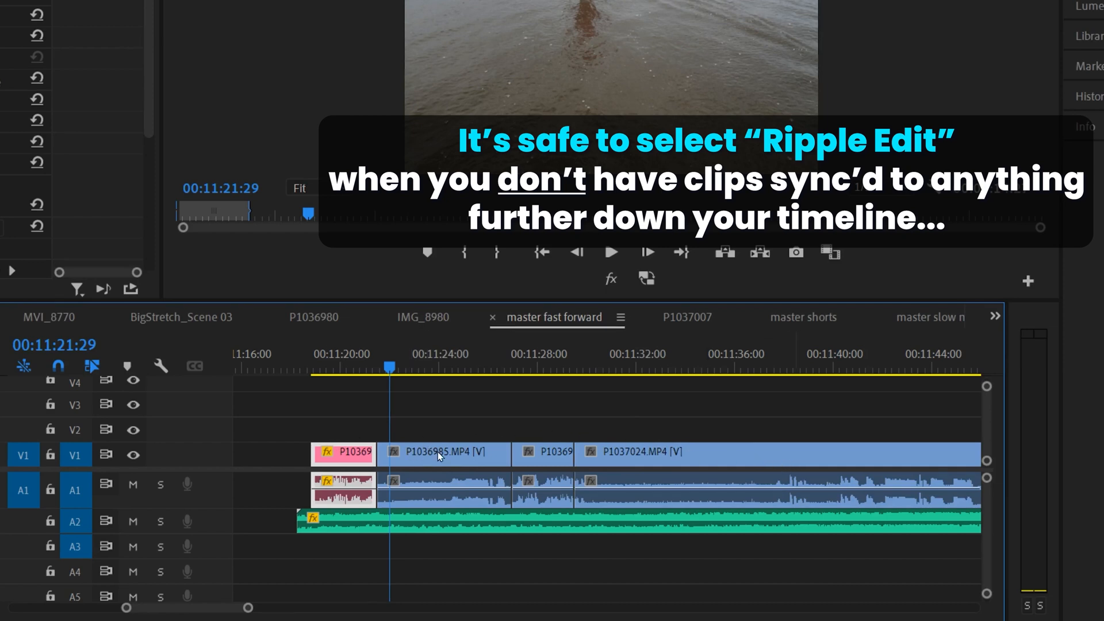
pyautogui.moveTo(511, 410)
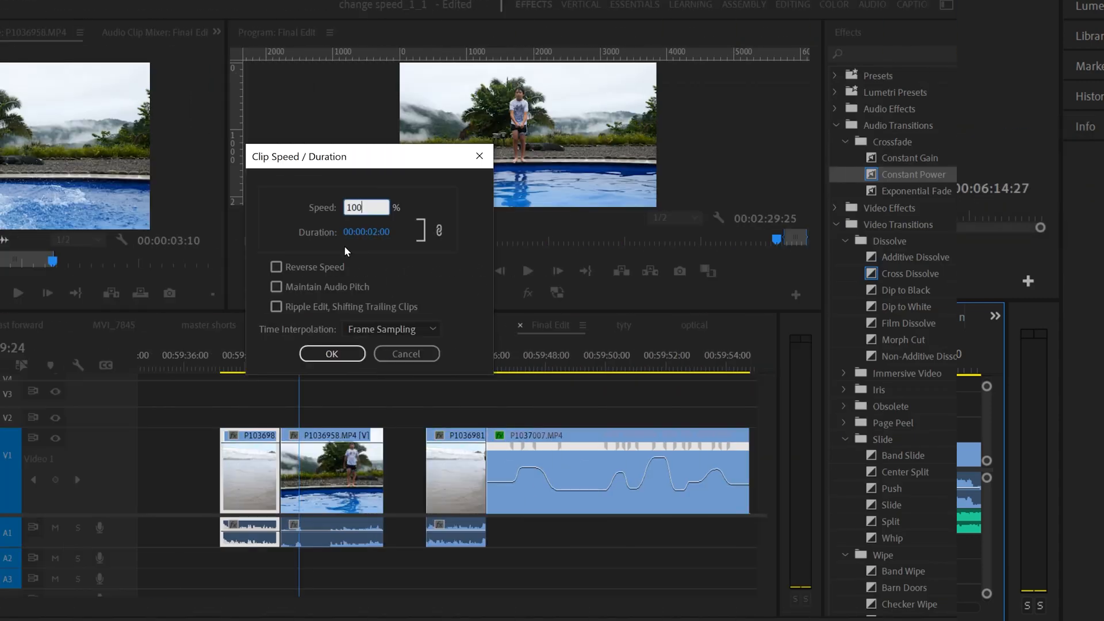
# Slow the first beach clip to 50% without ripple edit and play back the result
pyautogui.write('50')
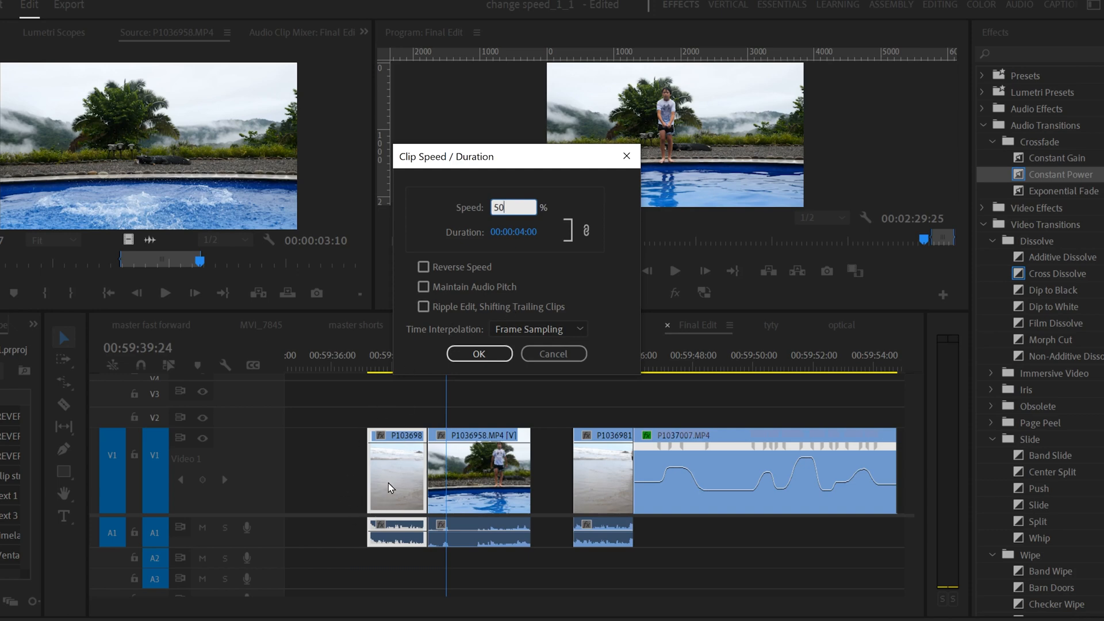
pyautogui.moveTo(453, 435)
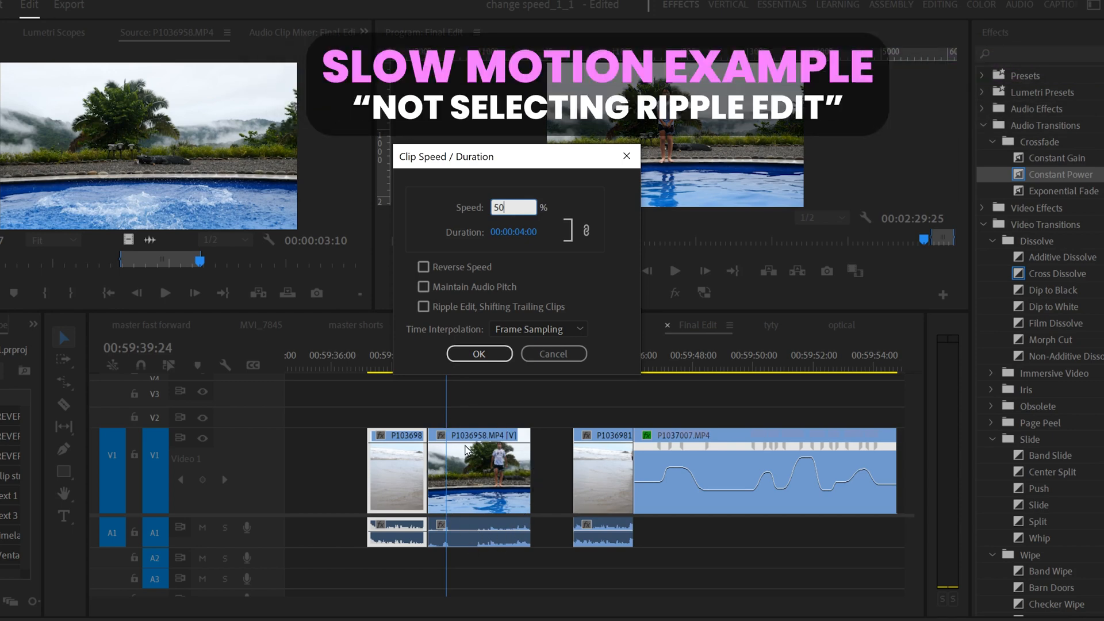
pyautogui.moveTo(480, 354)
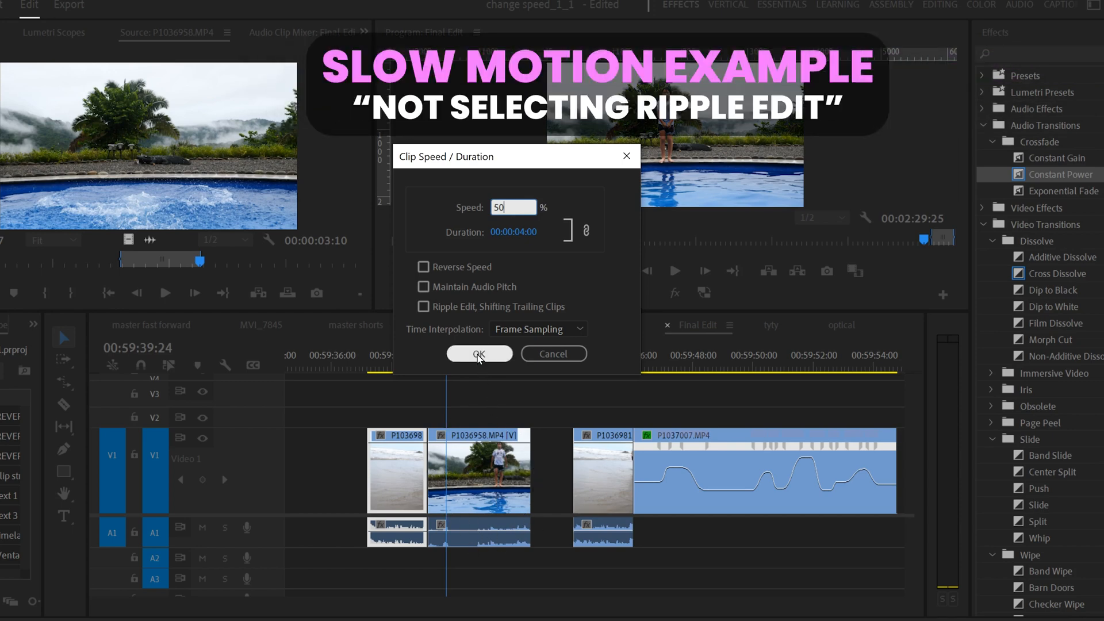
pyautogui.click(480, 354)
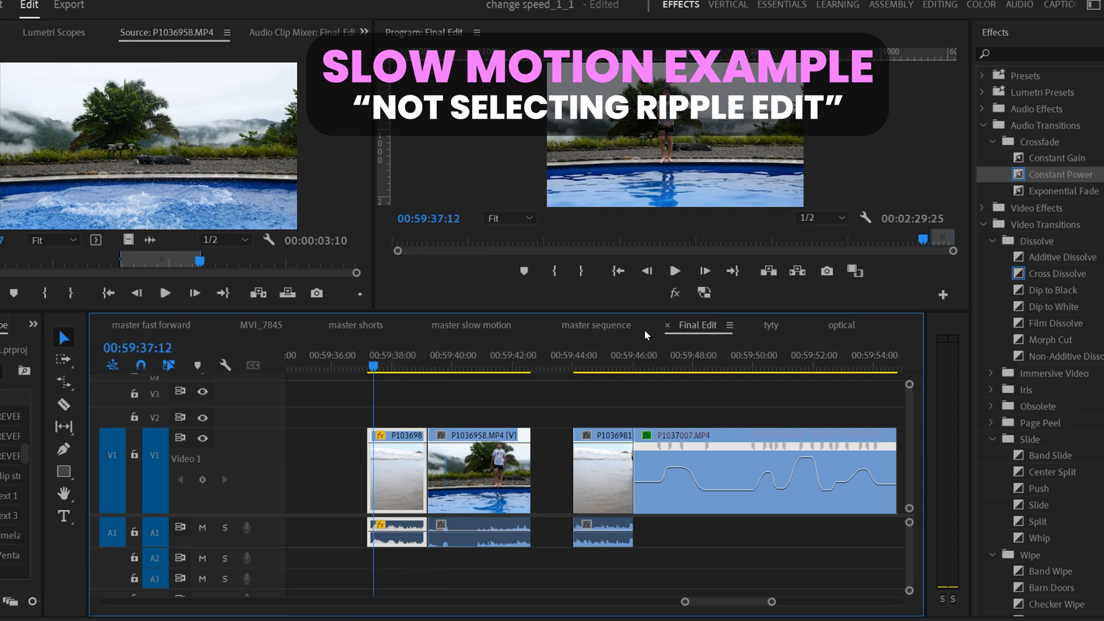
pyautogui.click(675, 270)
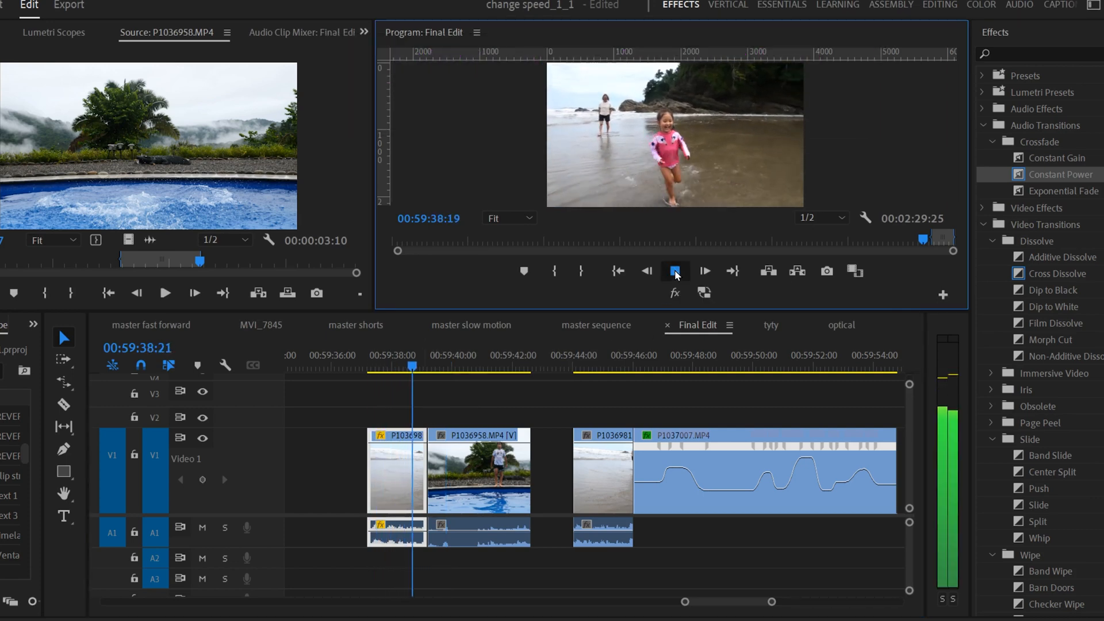
pyautogui.click(675, 270)
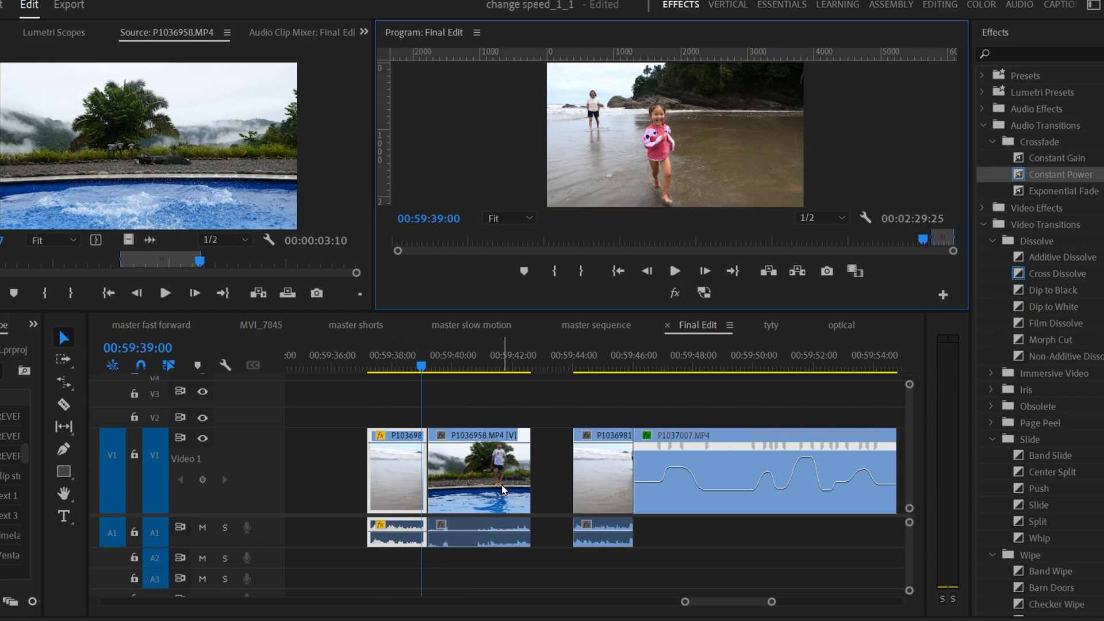
pyautogui.moveTo(481, 412)
pyautogui.write('50')
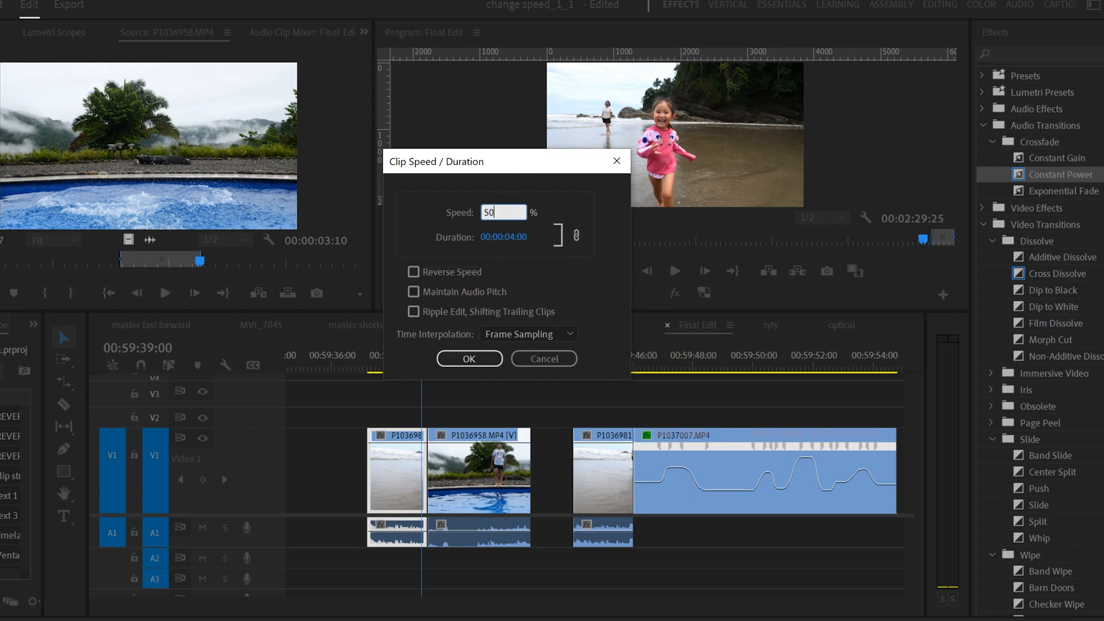
# Apply 50% speed with Ripple Edit, Shifting Trailing Clips so later clips move along
pyautogui.click(414, 311)
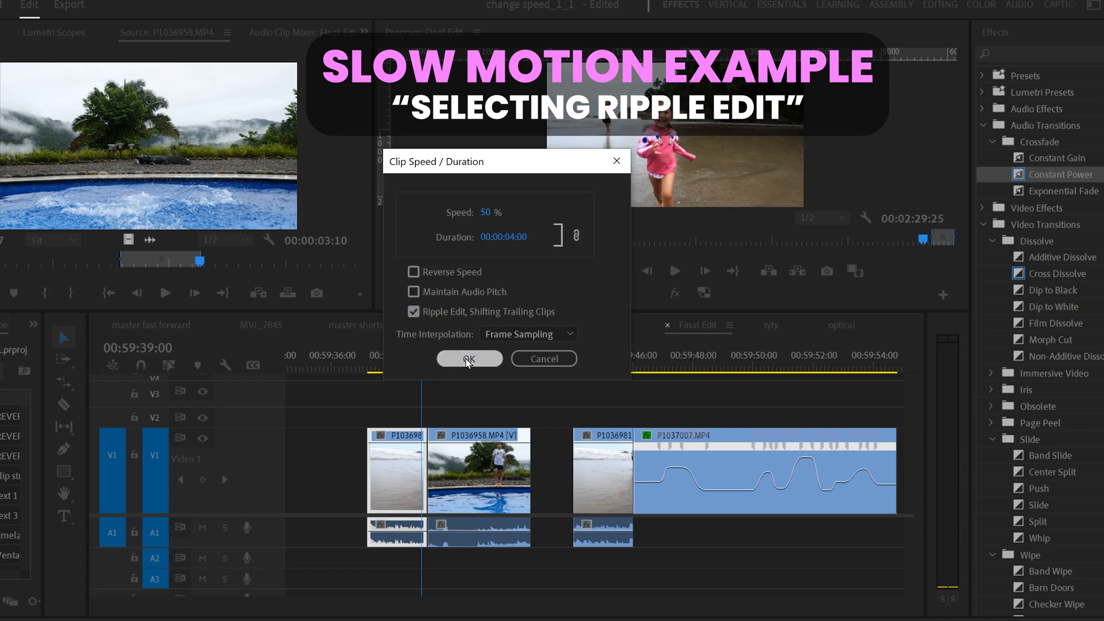
pyautogui.click(469, 359)
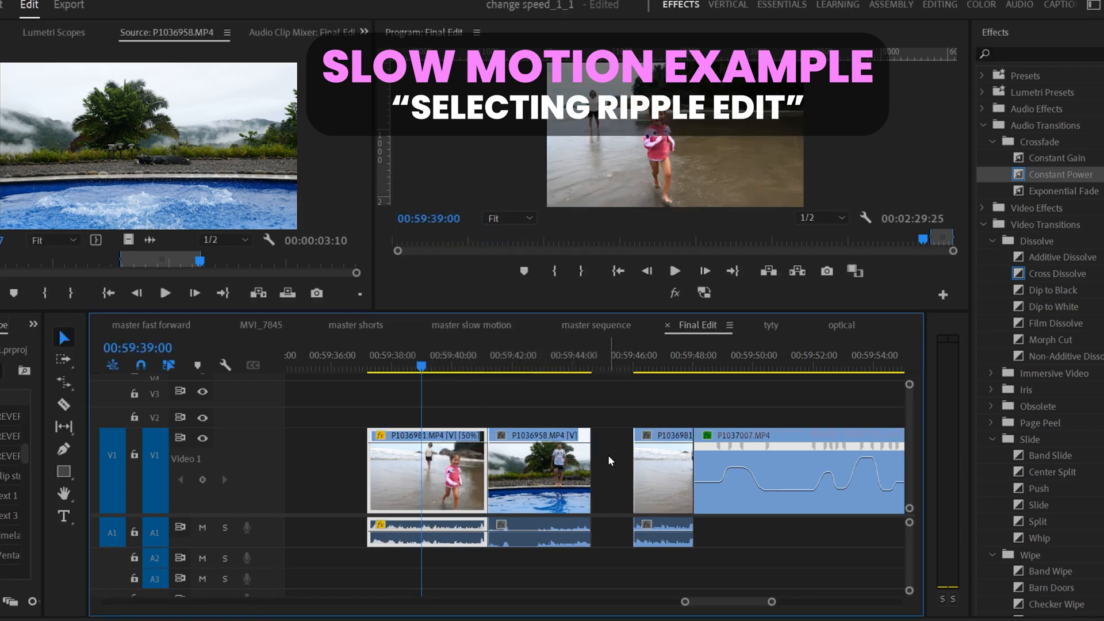
pyautogui.moveTo(775, 472)
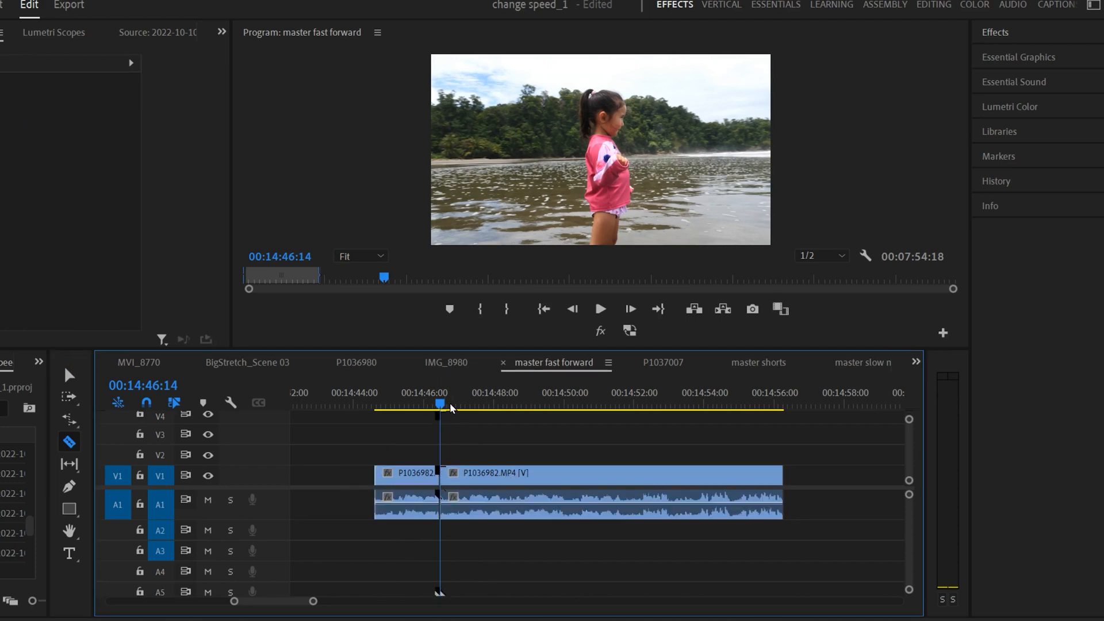
# Cut the long beach clip with the Razor tool and return to the Selection tool
pyautogui.click(594, 400)
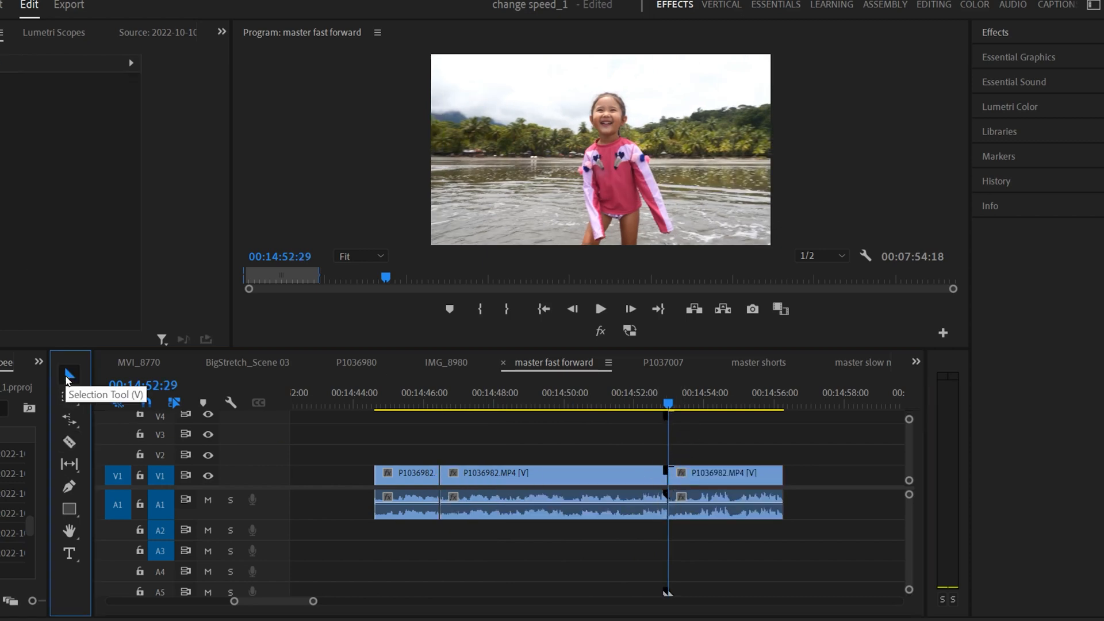
pyautogui.click(552, 473)
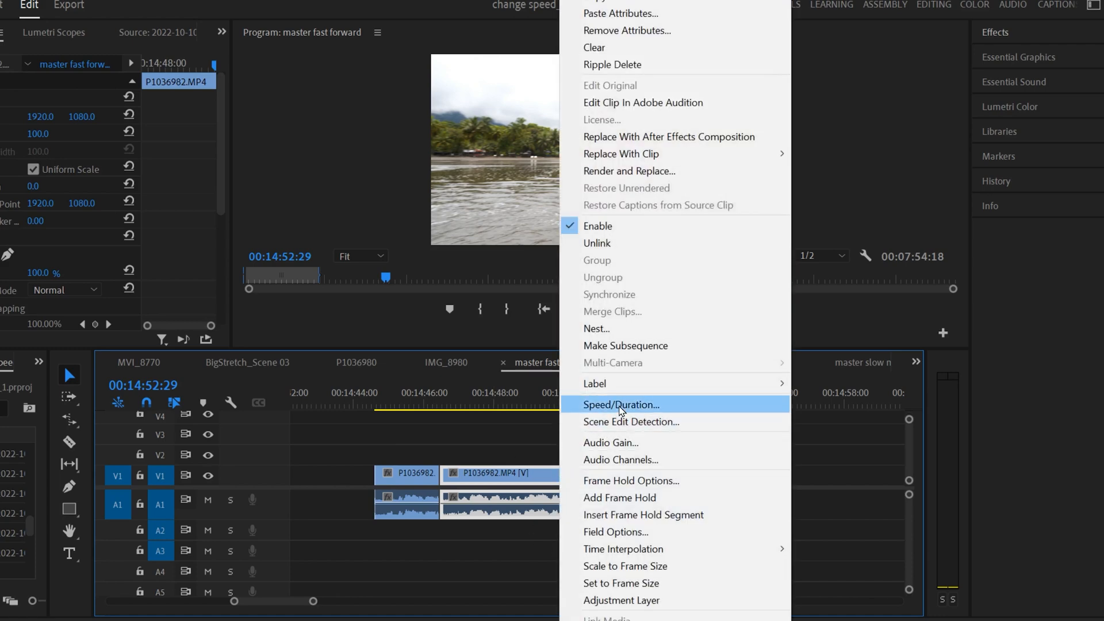
# Retime the beach clip's middle section to 400% with Ripple Edit so later clips close the gap
pyautogui.click(621, 405)
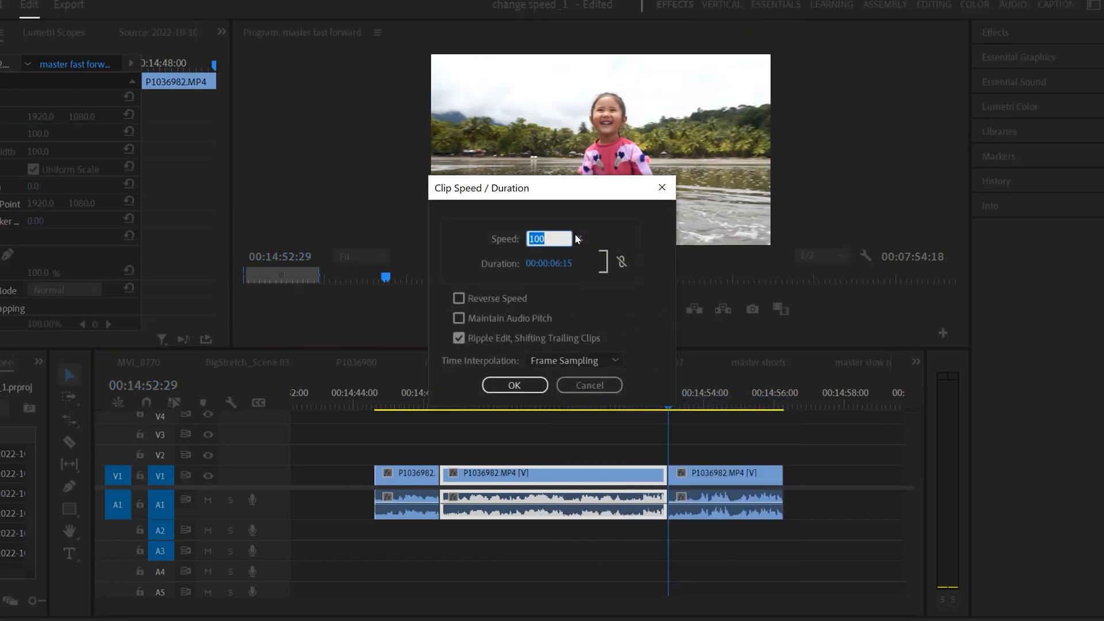
pyautogui.write('400')
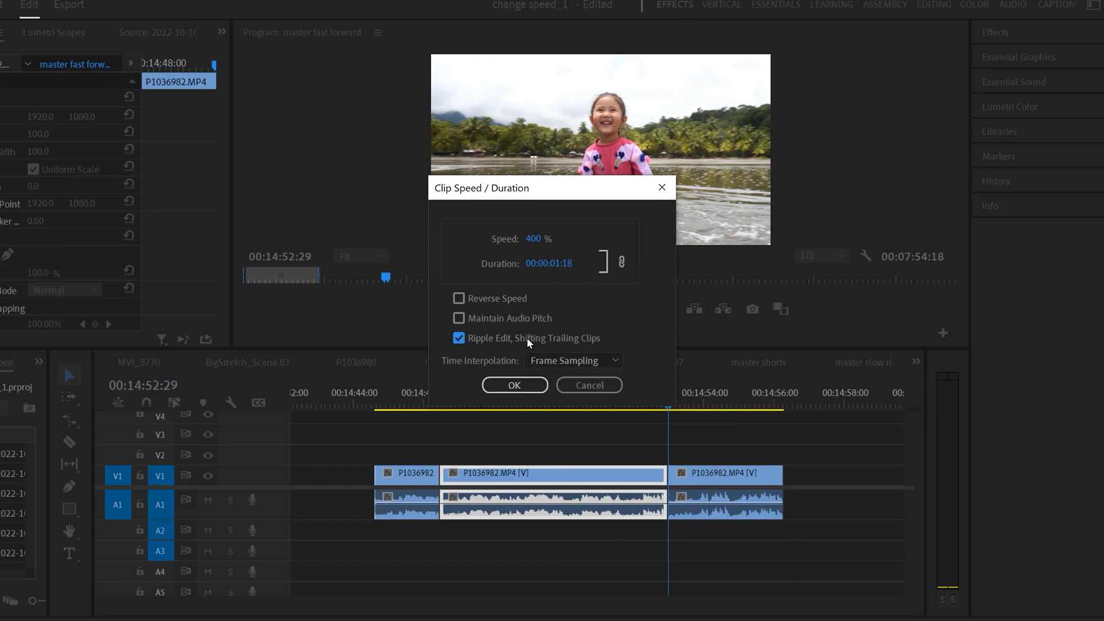
pyautogui.click(458, 338)
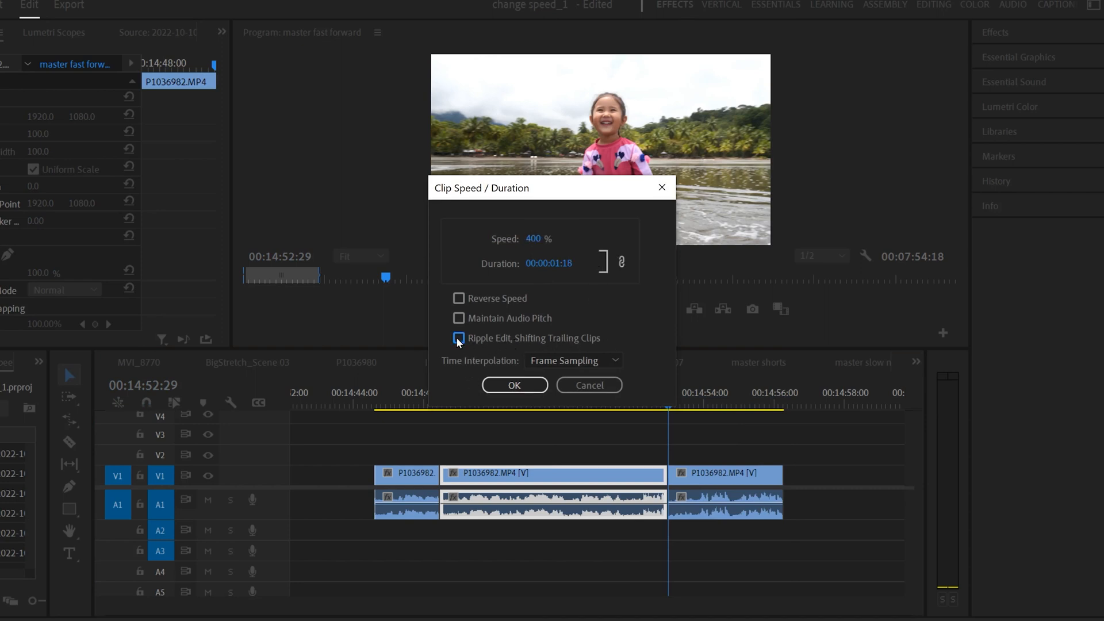
pyautogui.click(514, 385)
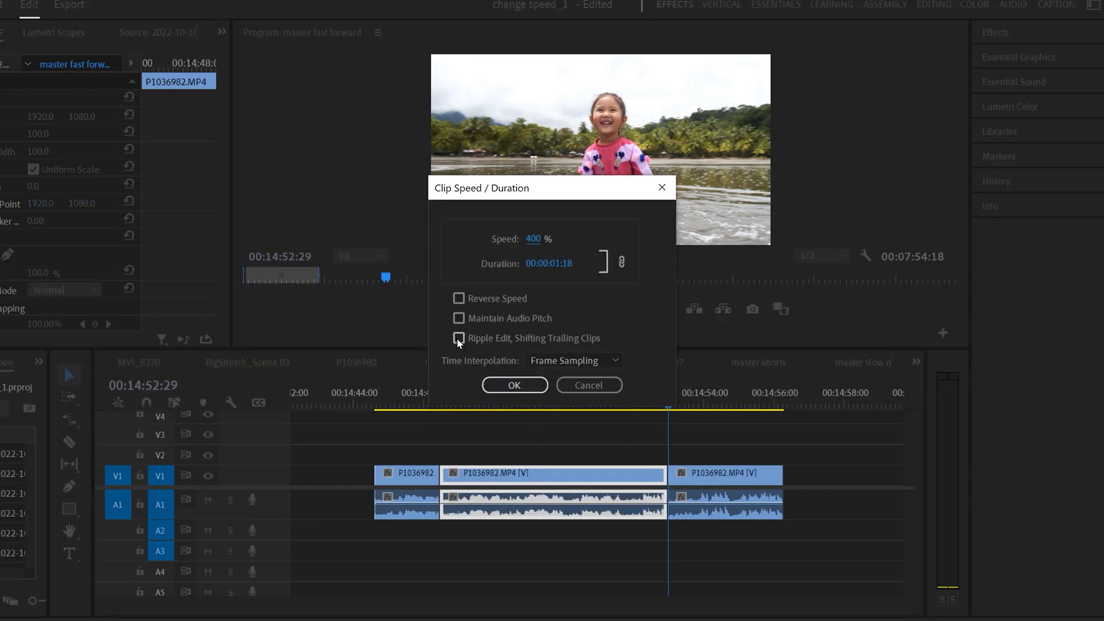
pyautogui.click(457, 338)
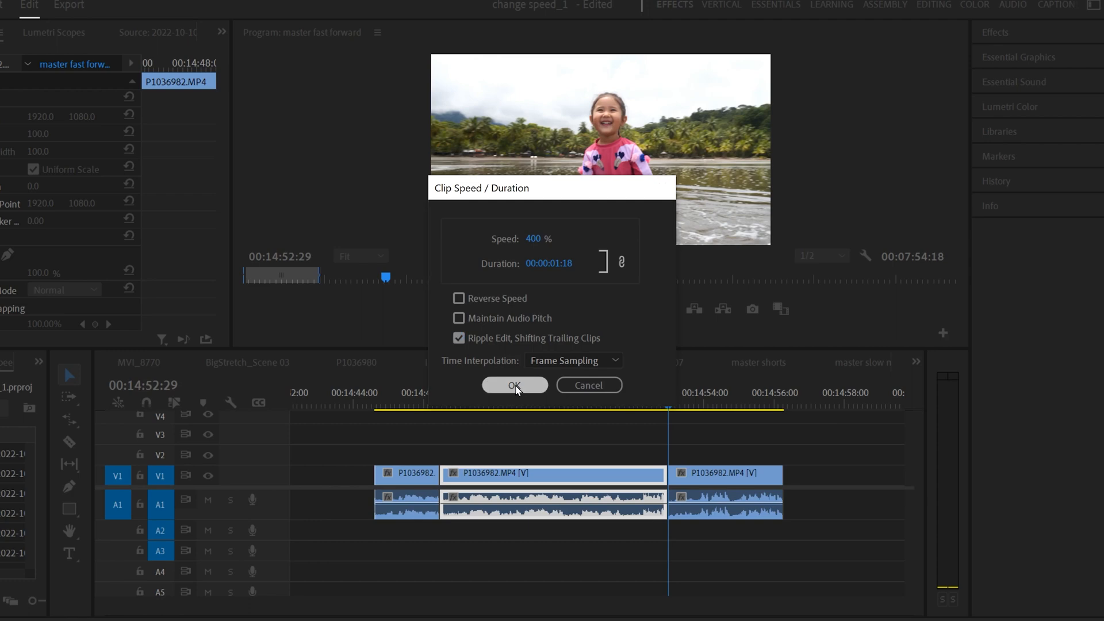
pyautogui.click(515, 385)
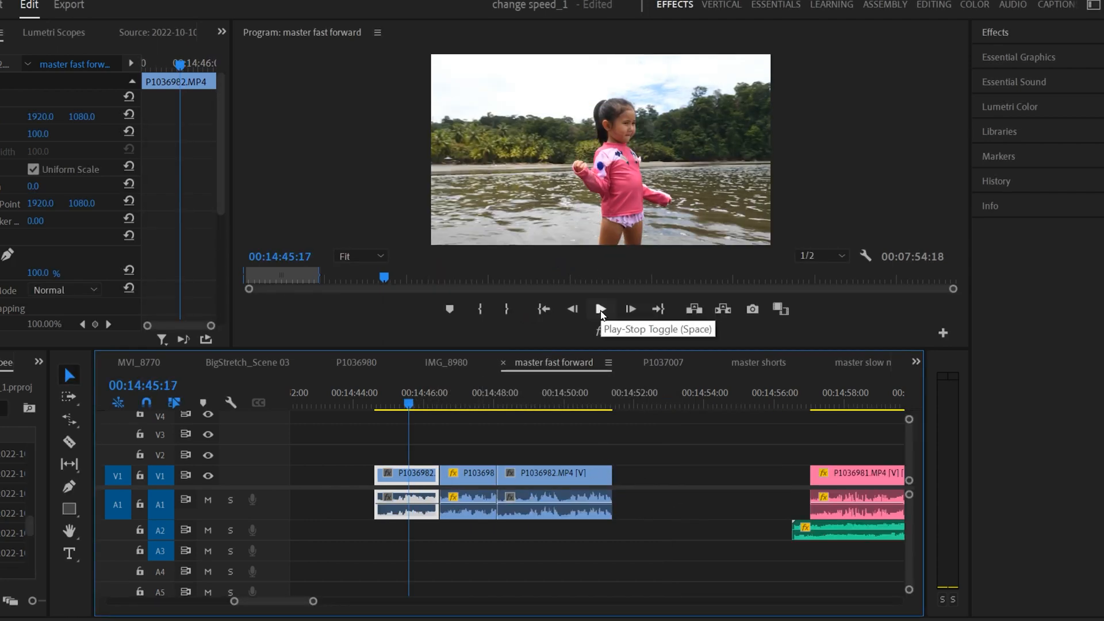
# Play back the sped-up section, then stop playback
pyautogui.click(601, 308)
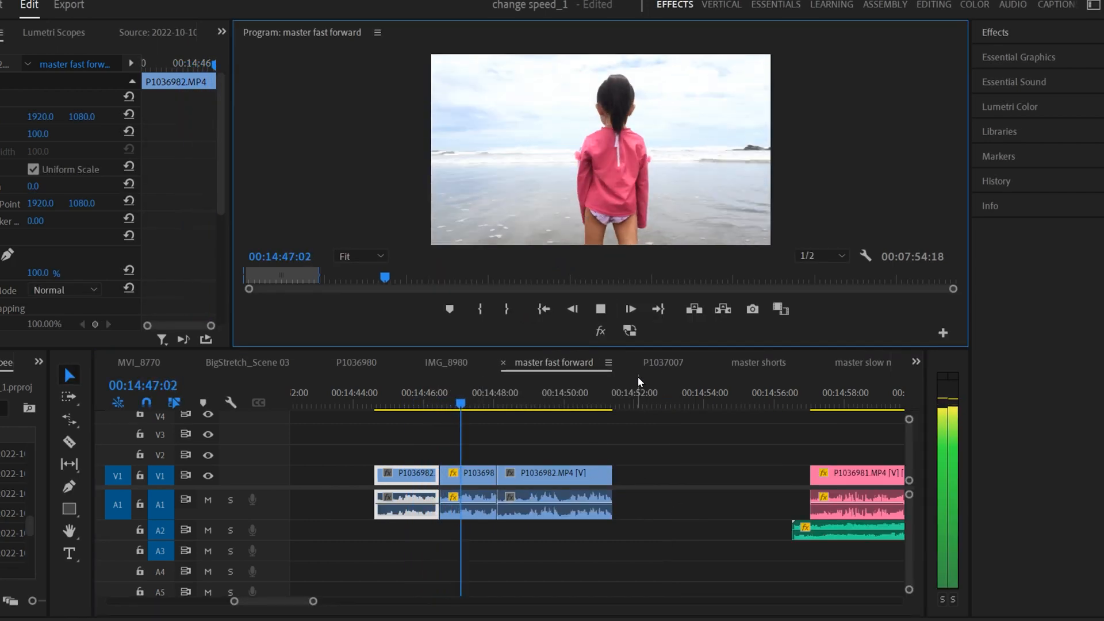
pyautogui.click(600, 308)
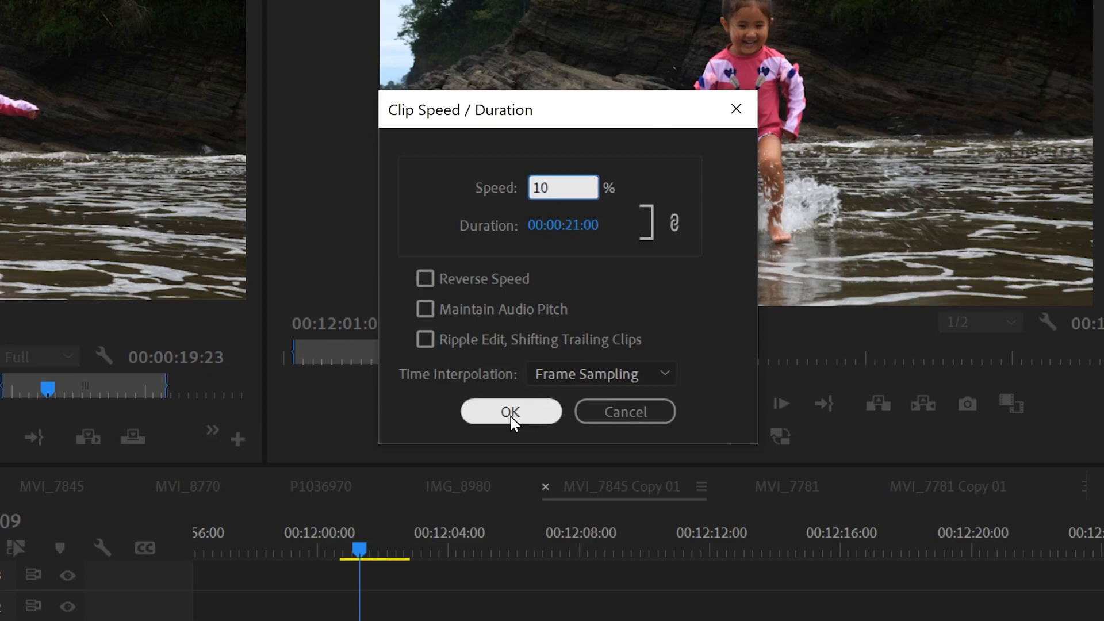
# For the clip slowed to 10%, show the Time Interpolation choices (Frame Sampling, Frame Blending, Optical Flow)
pyautogui.click(511, 412)
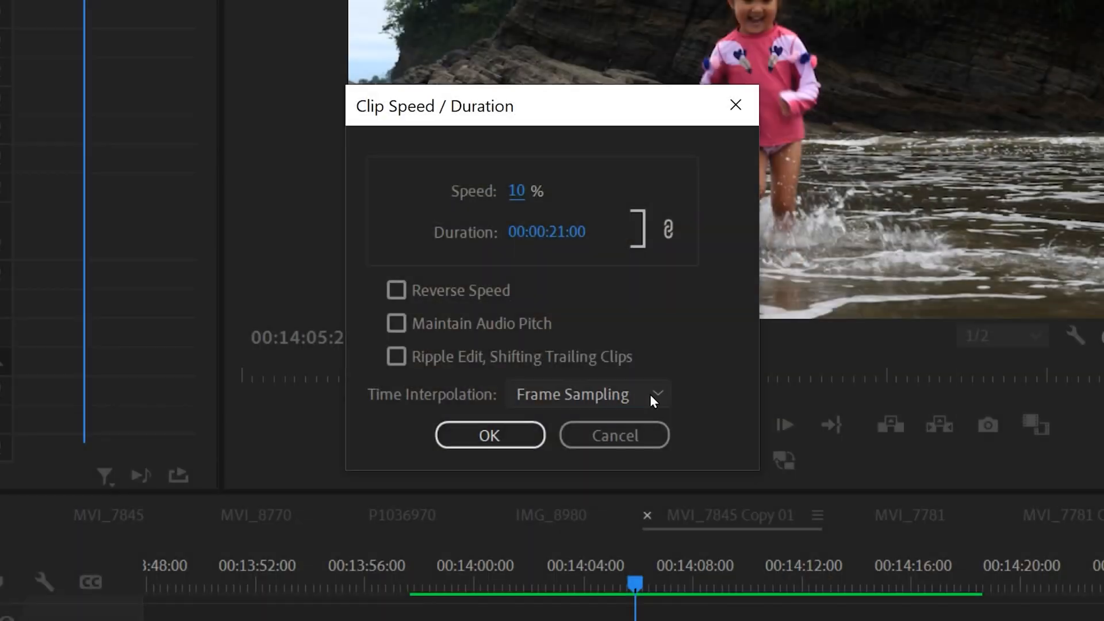
pyautogui.click(588, 395)
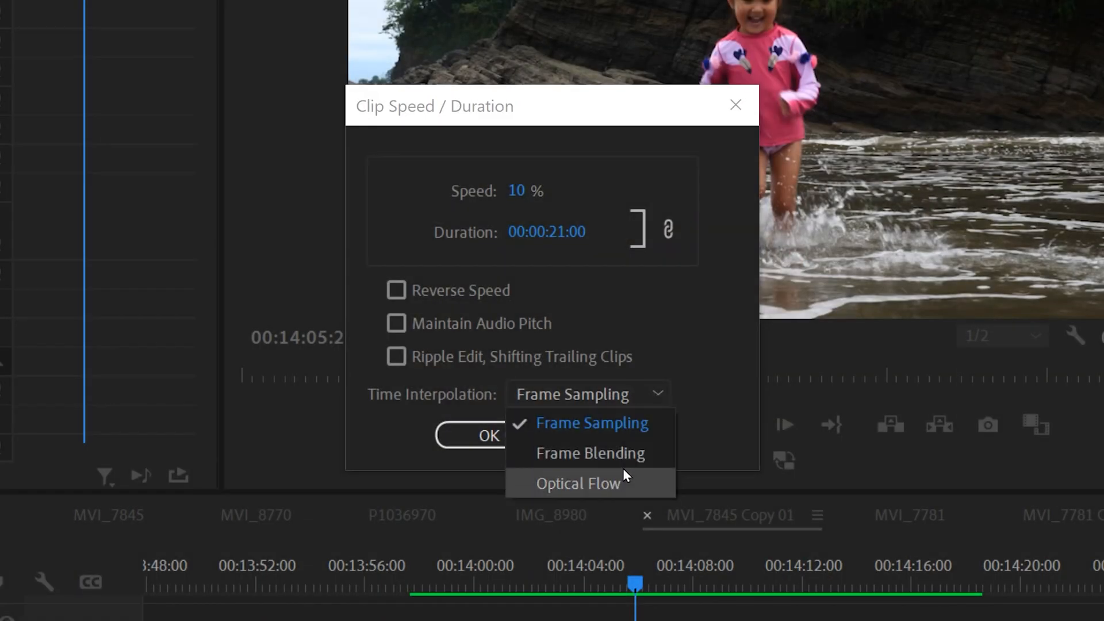